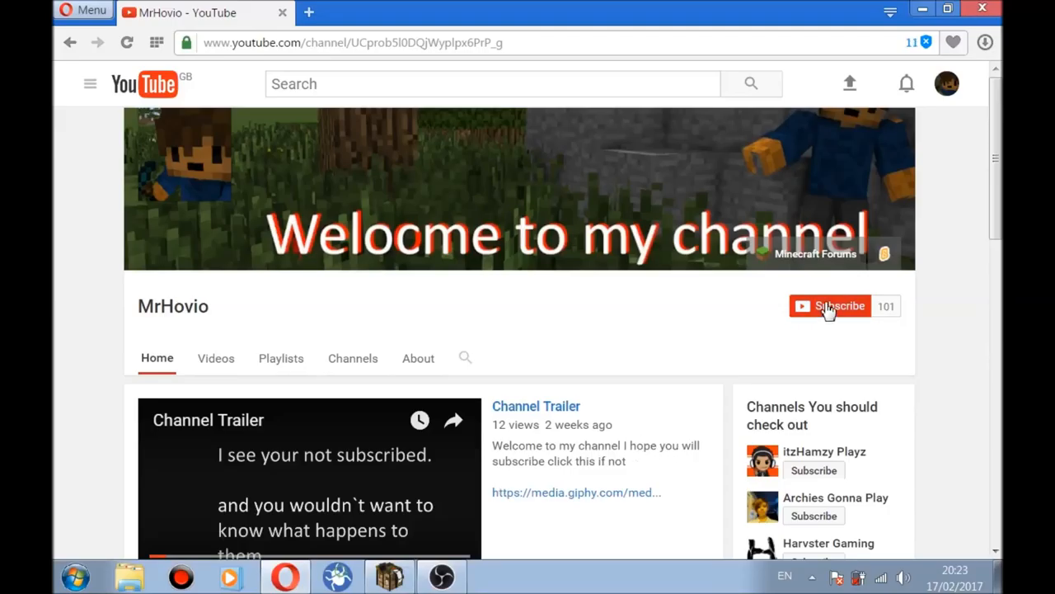
- Subscribe to the channel and turn on all notifications for it
left_click(841, 306)
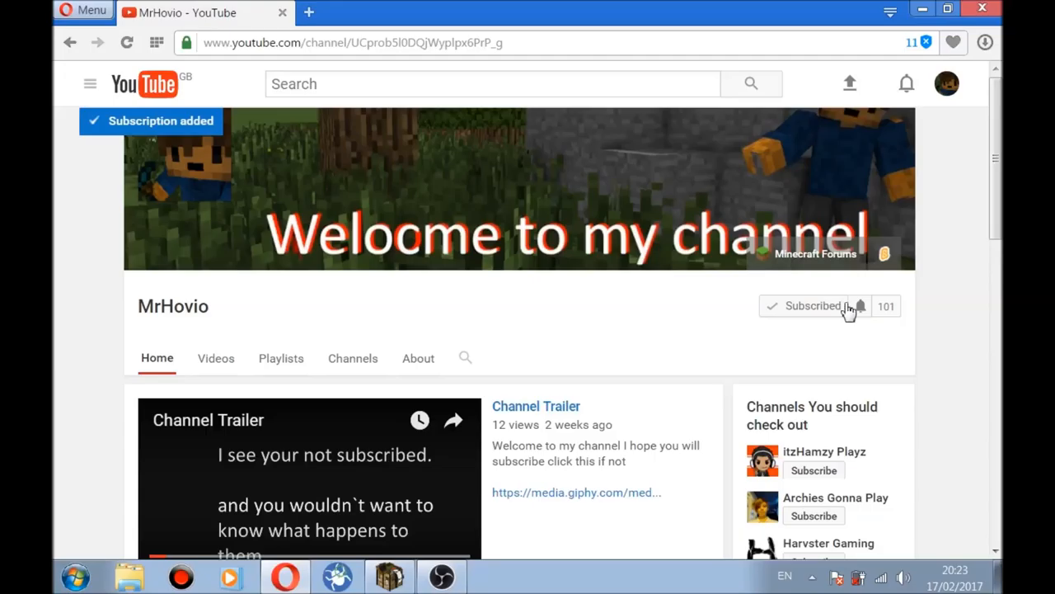
left_click(860, 306)
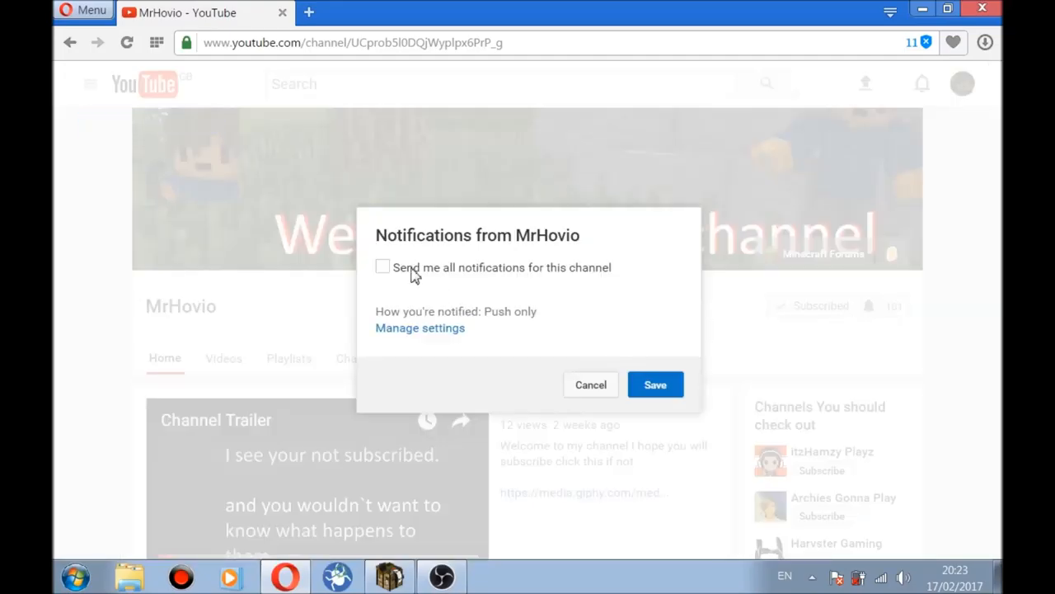
left_click(655, 384)
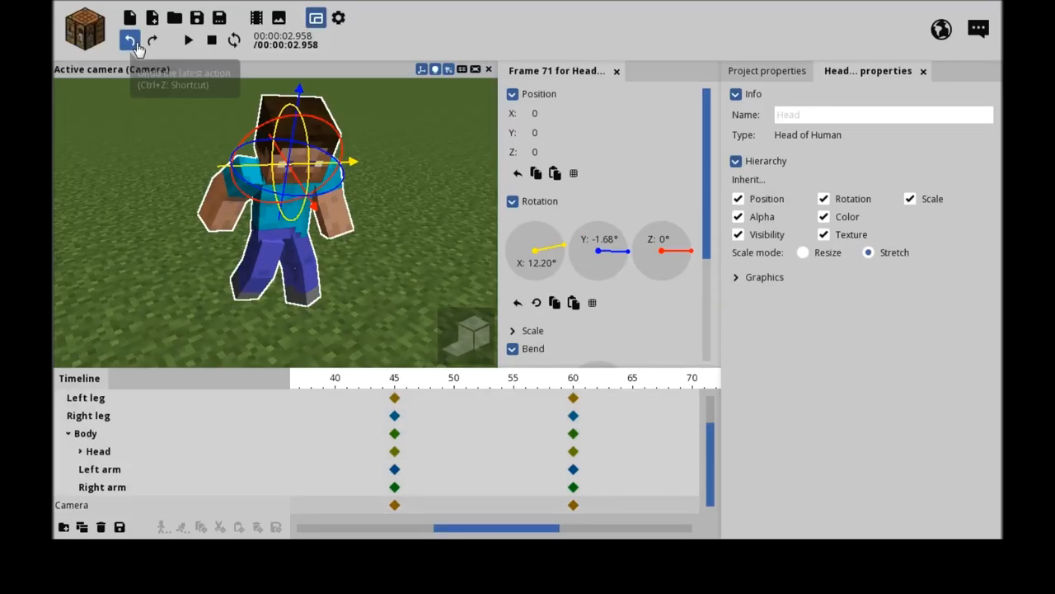
- Undo the last two edits and select the Camera in the timeline
left_click(130, 39)
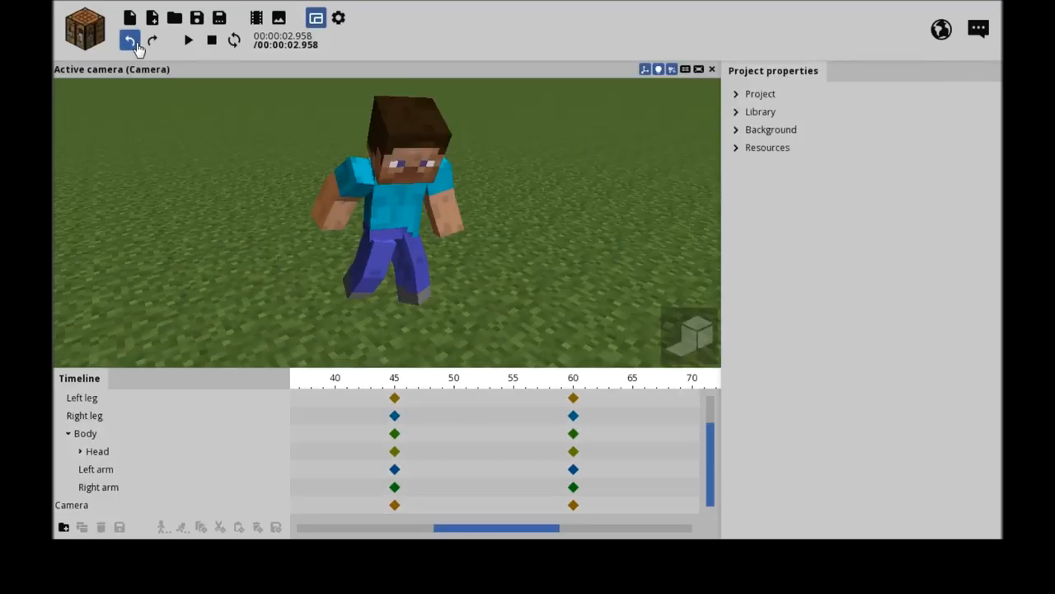
left_click(130, 40)
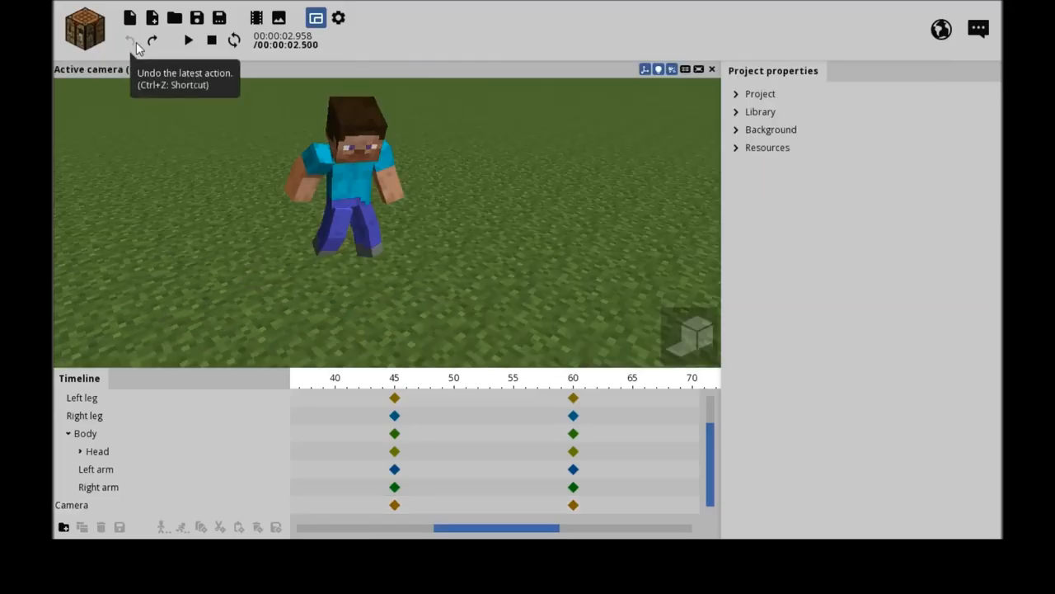
mouse_move(151, 497)
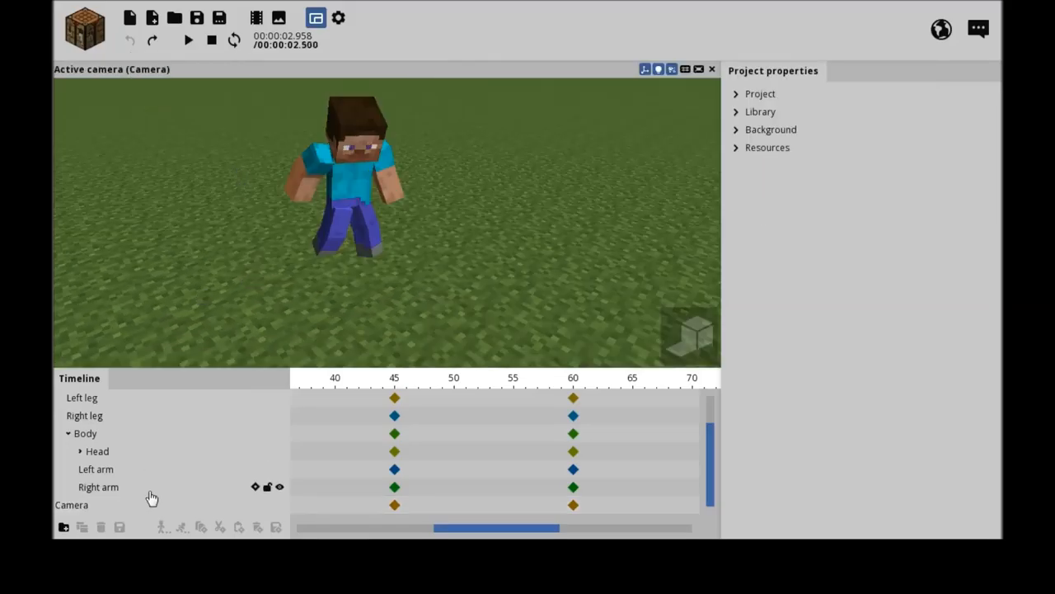
left_click(73, 504)
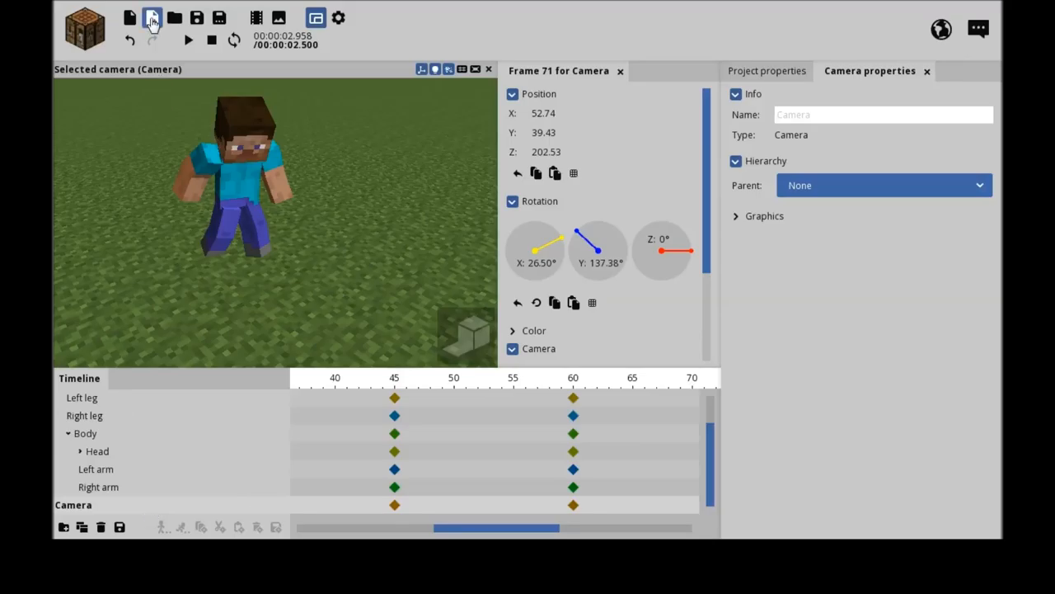
mouse_move(449, 322)
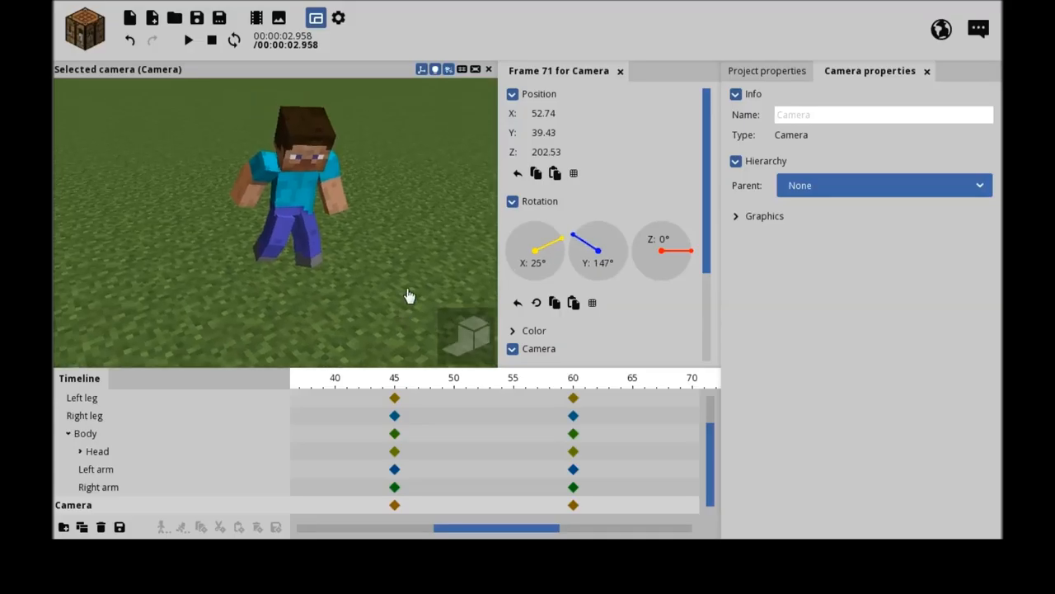
left_click(188, 40)
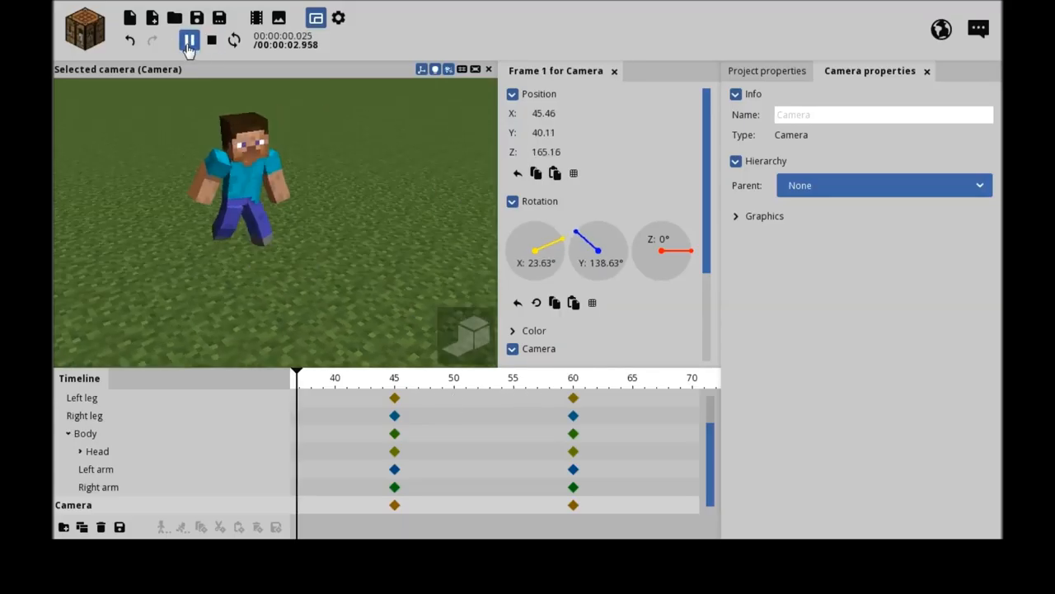
left_click(189, 40)
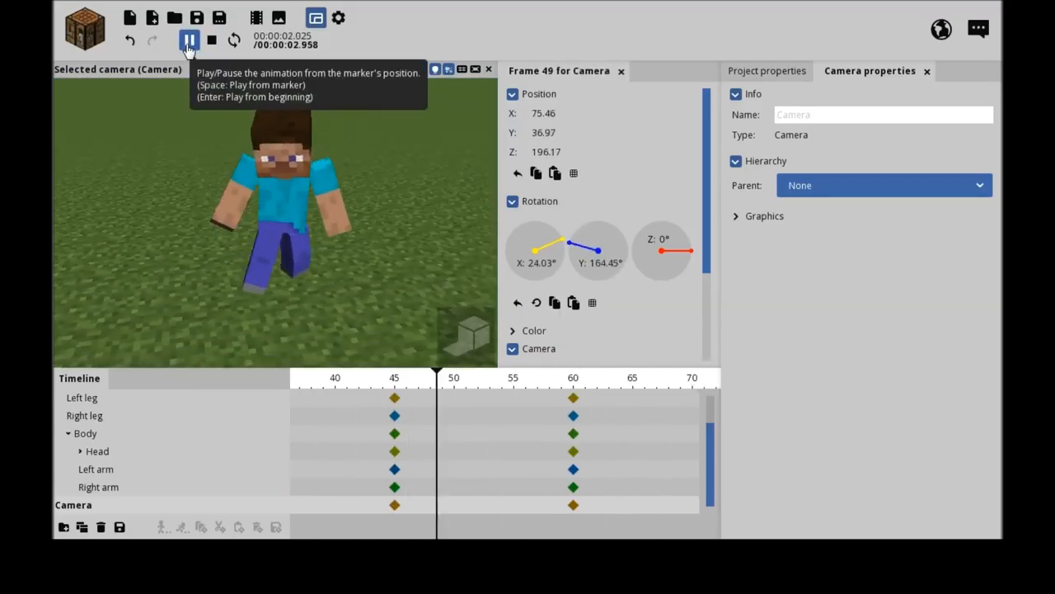
left_click(188, 40)
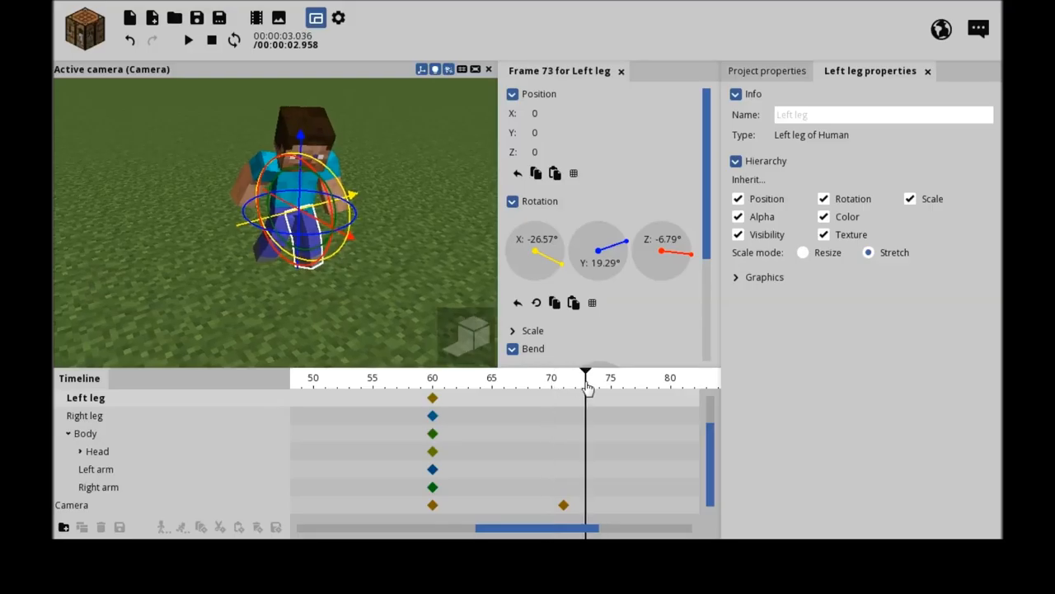
left_click_drag(585, 376, 682, 377)
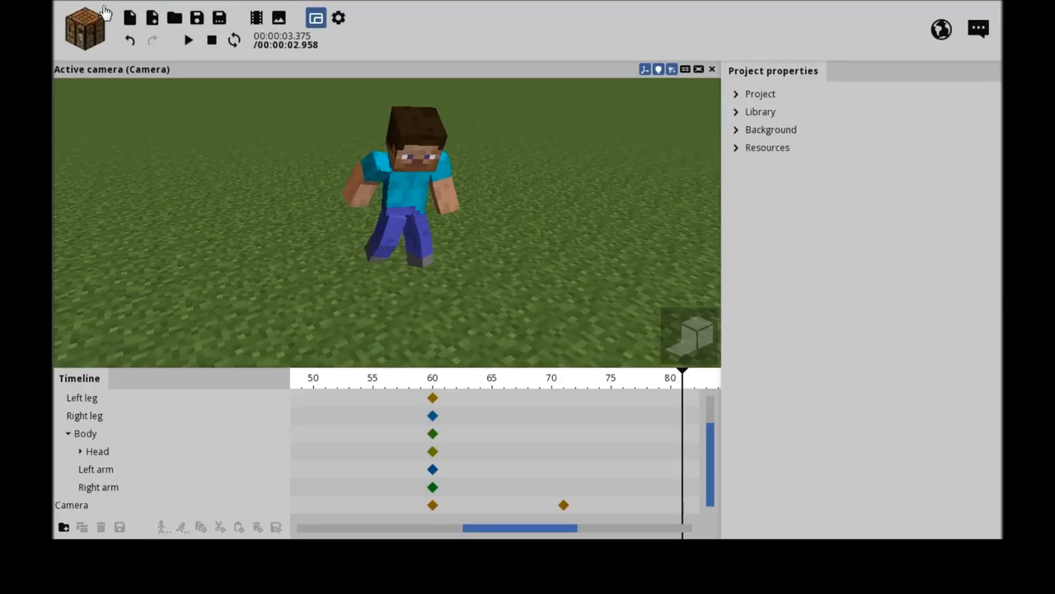
mouse_move(85, 27)
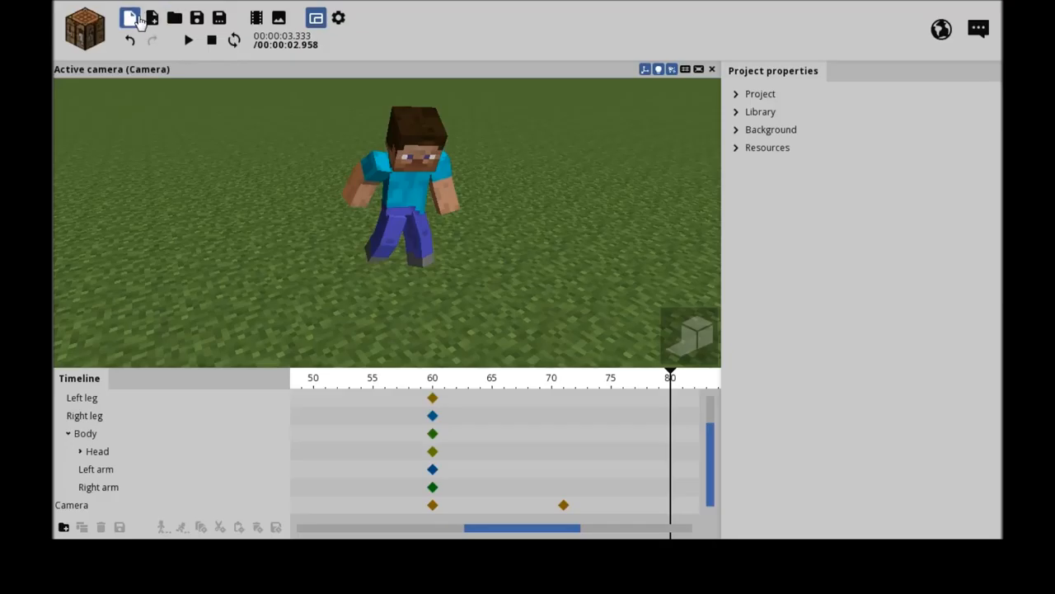
- Create a project named 'Anime' and add a diamond sword item to the scene
left_click(130, 18)
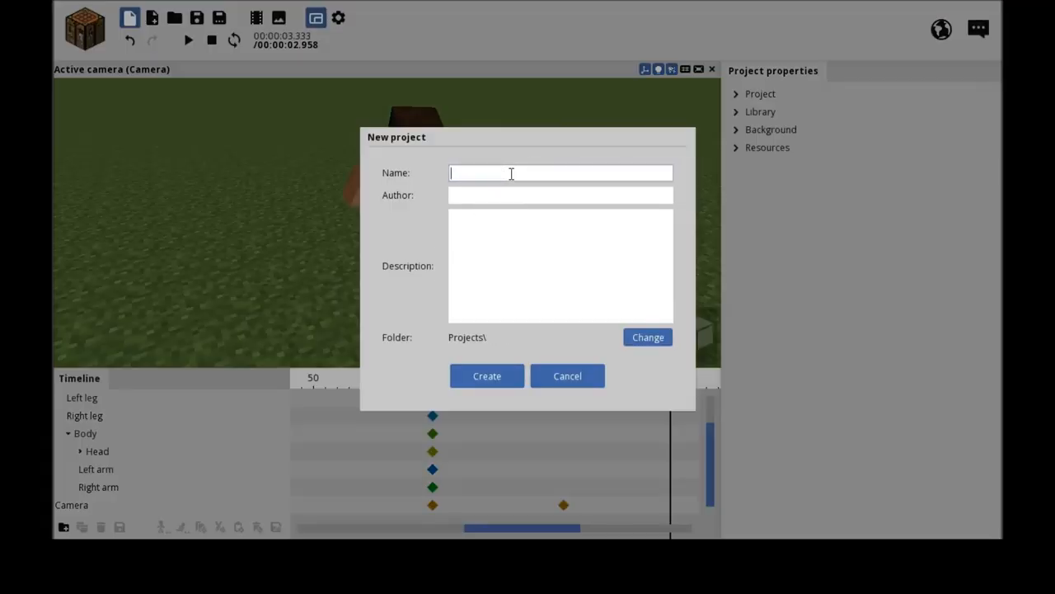
type("Anime")
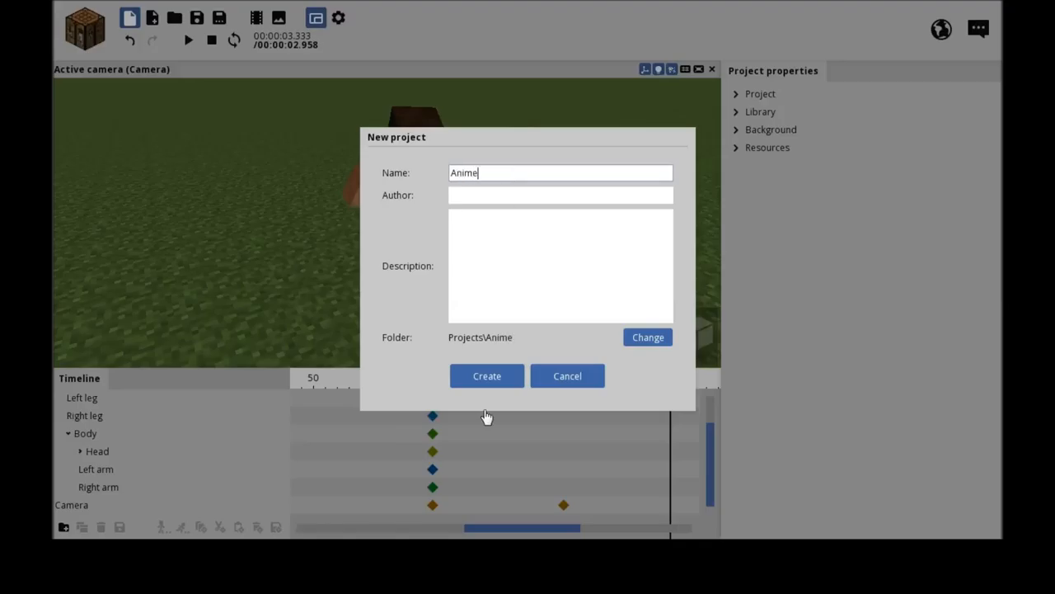
left_click(487, 376)
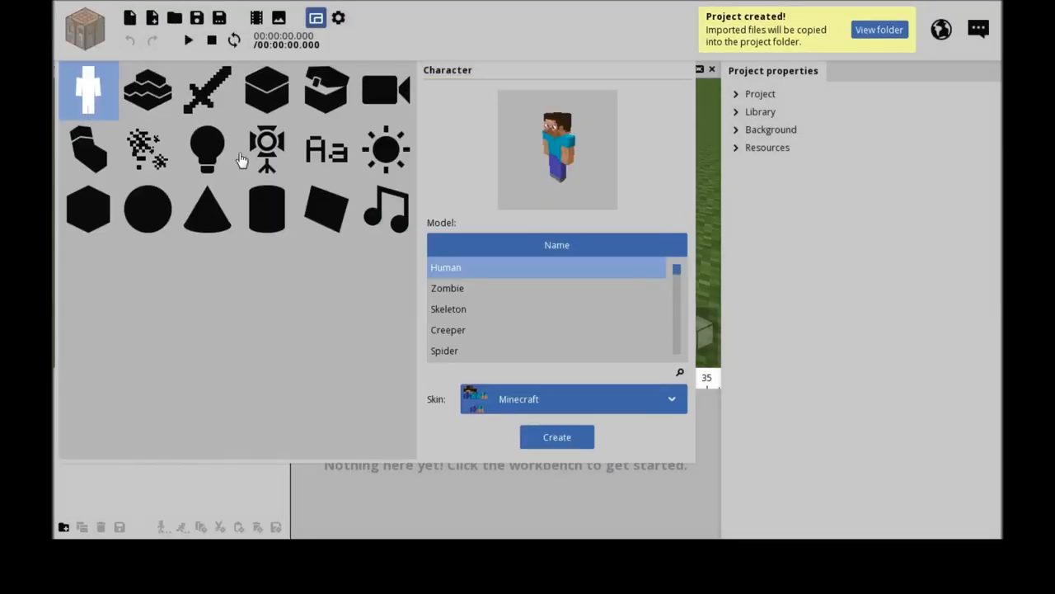
left_click(556, 436)
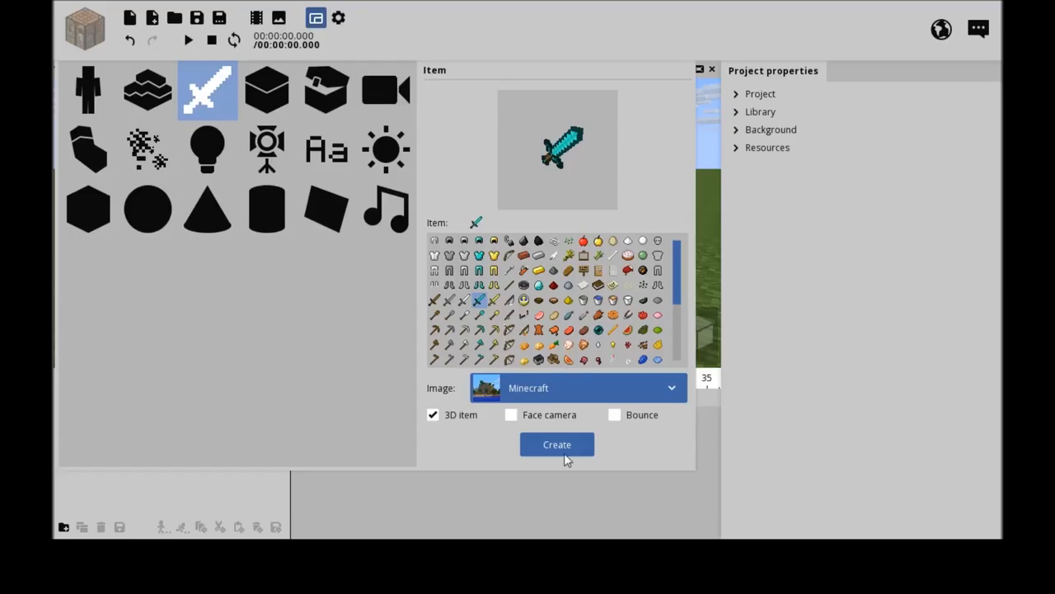
left_click(556, 443)
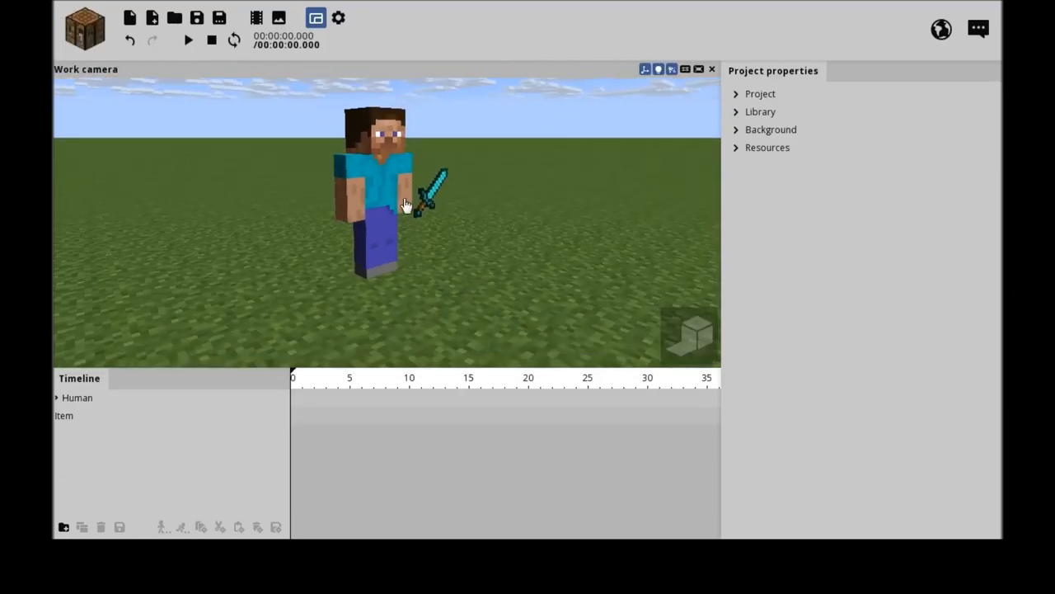
- Set the diamond sword's parent to Human > Body > Right arm
left_click(882, 204)
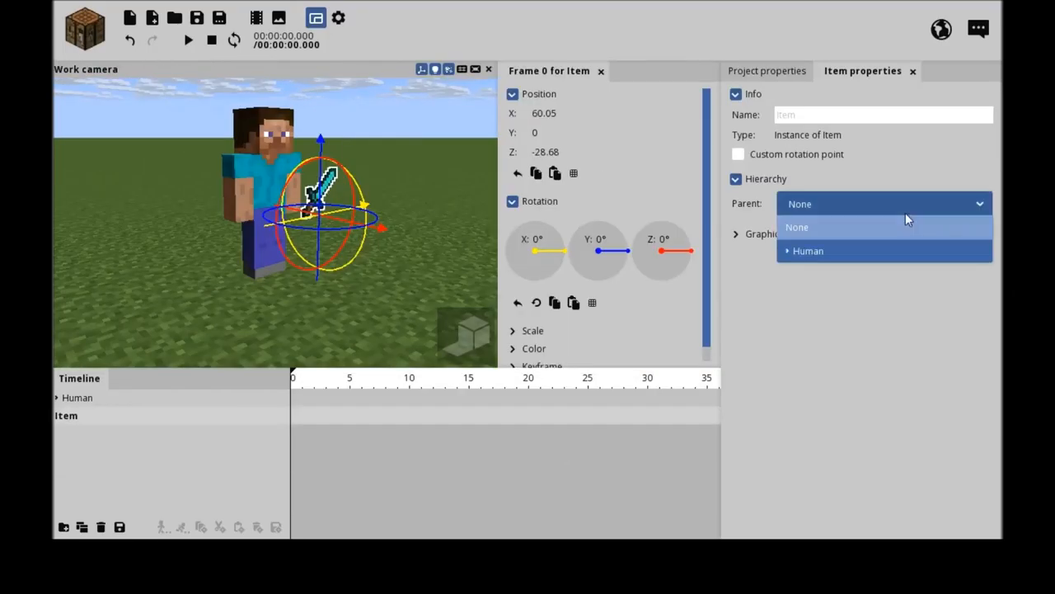
left_click(798, 226)
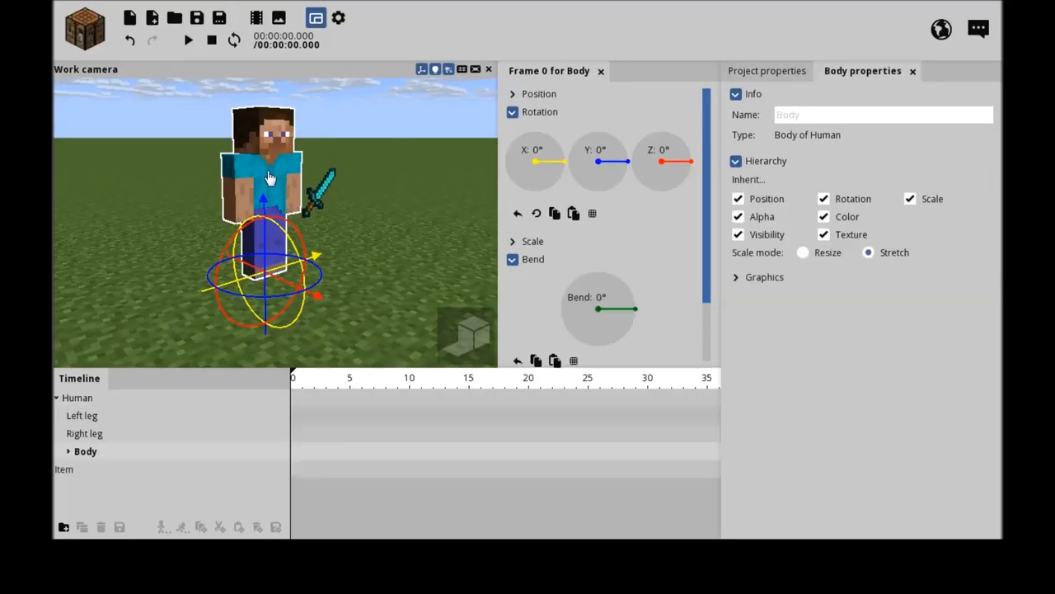
left_click(65, 468)
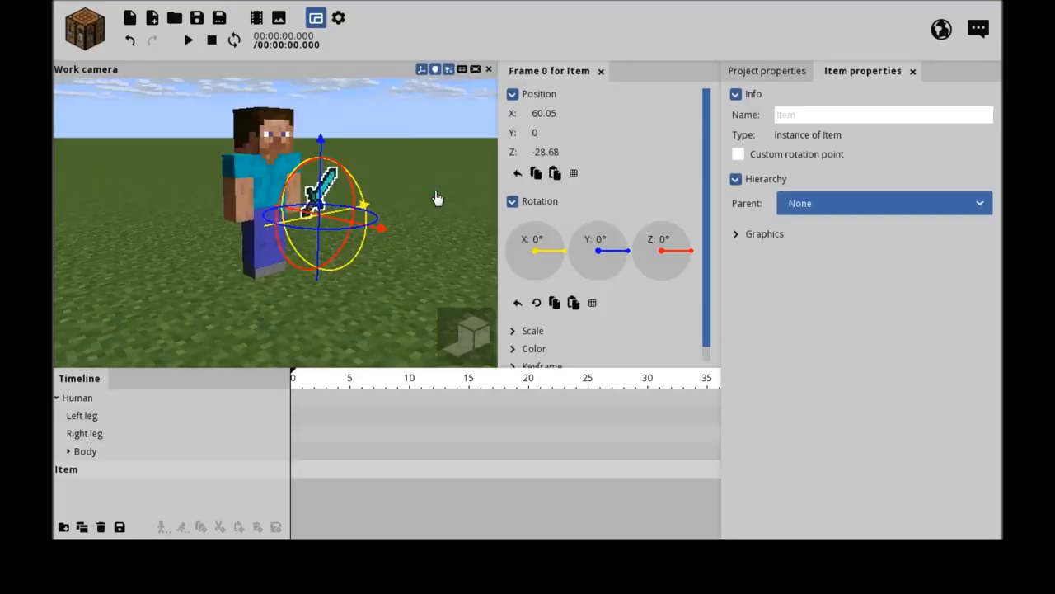
left_click(882, 203)
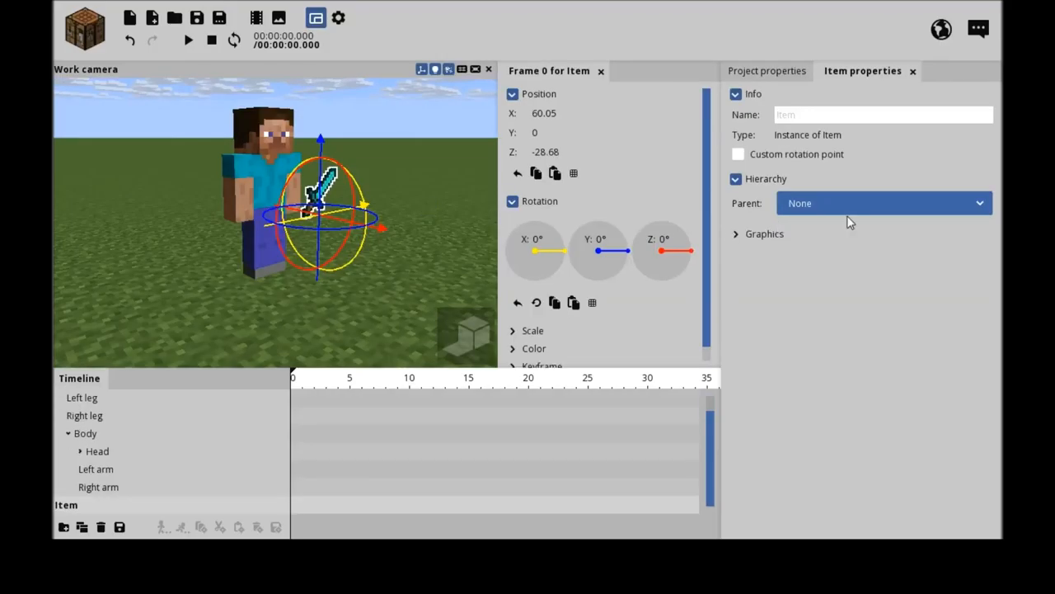
left_click(882, 203)
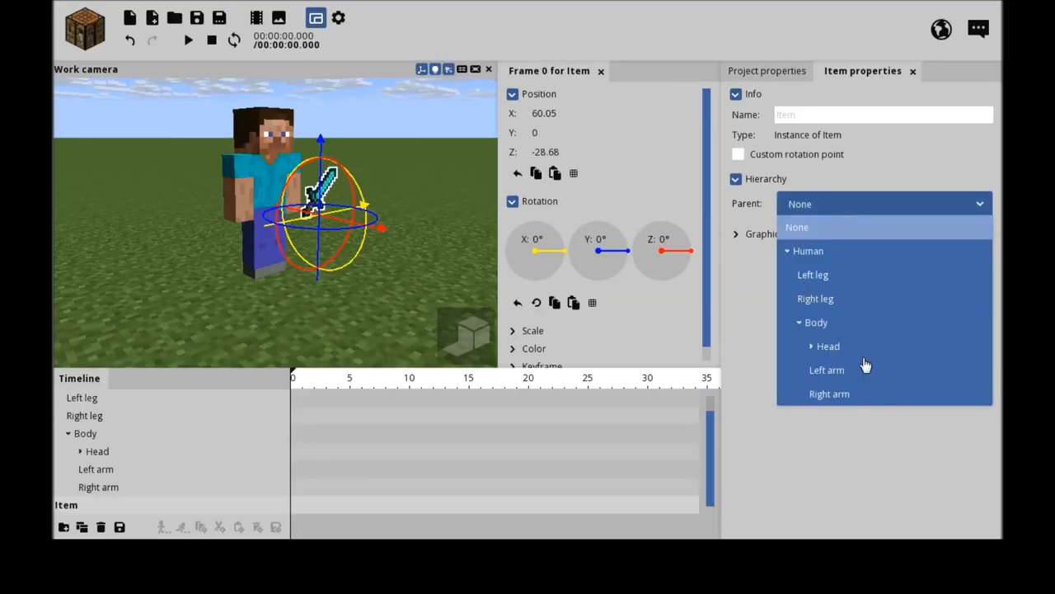
left_click(829, 394)
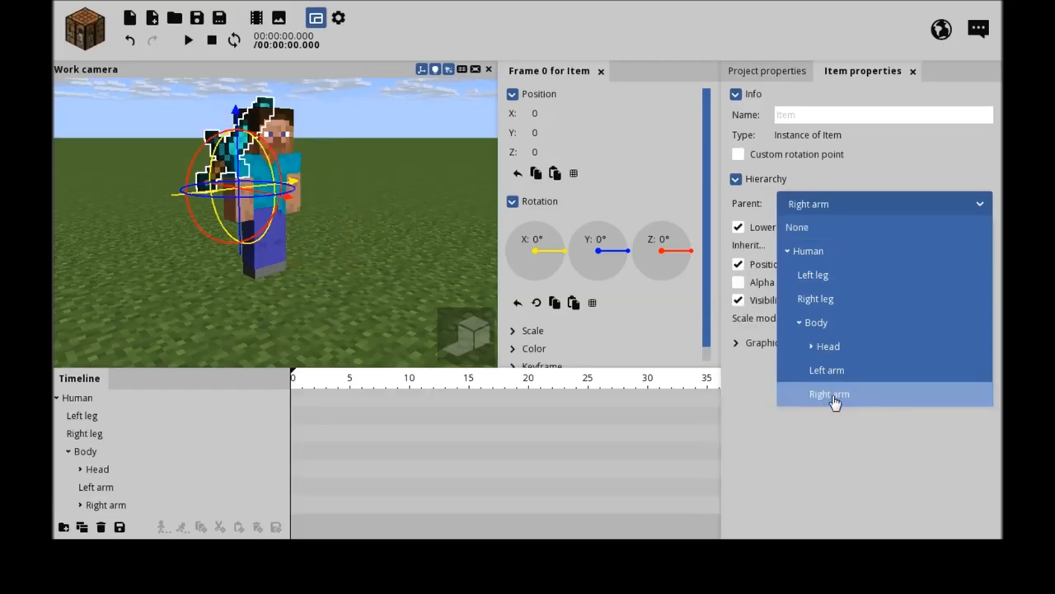
left_click(829, 393)
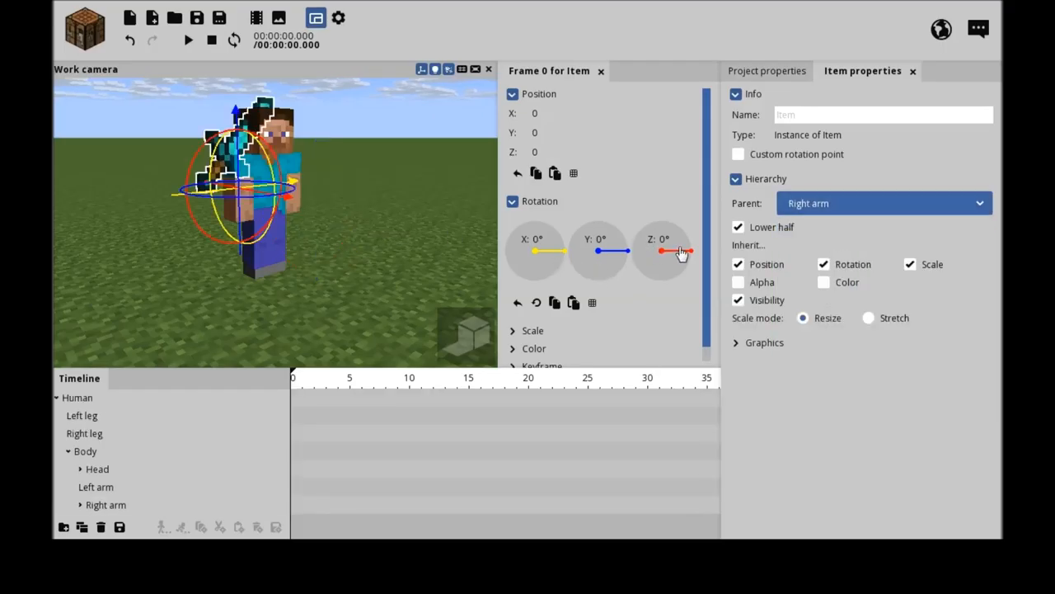
- Rotate the sword on Z and Y and move it into Steve's hand, blade tilted forward
left_click_drag(664, 250, 697, 256)
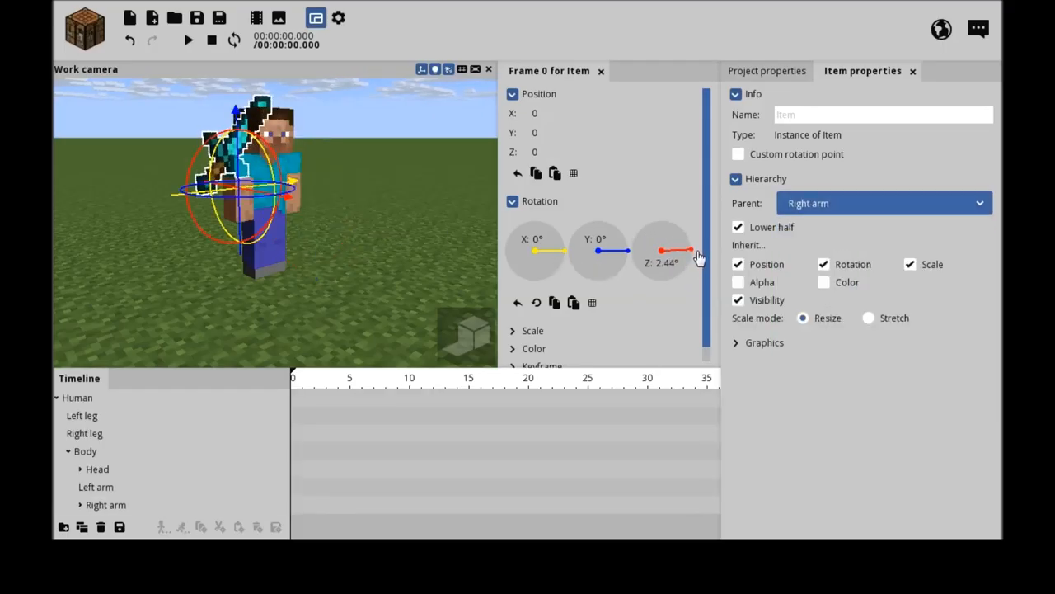
left_click_drag(684, 245, 660, 250)
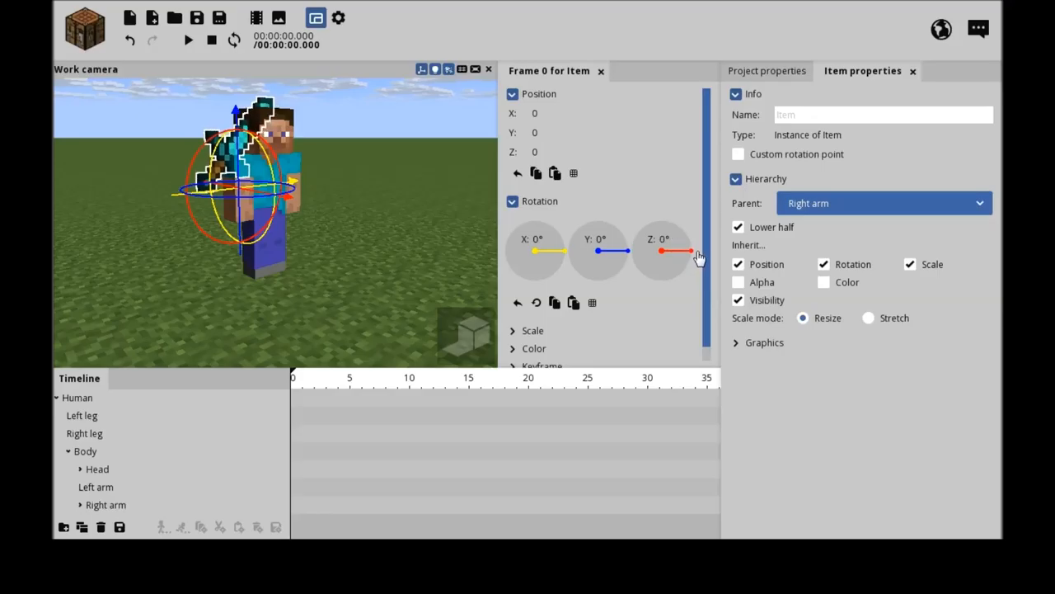
left_click_drag(614, 250, 599, 276)
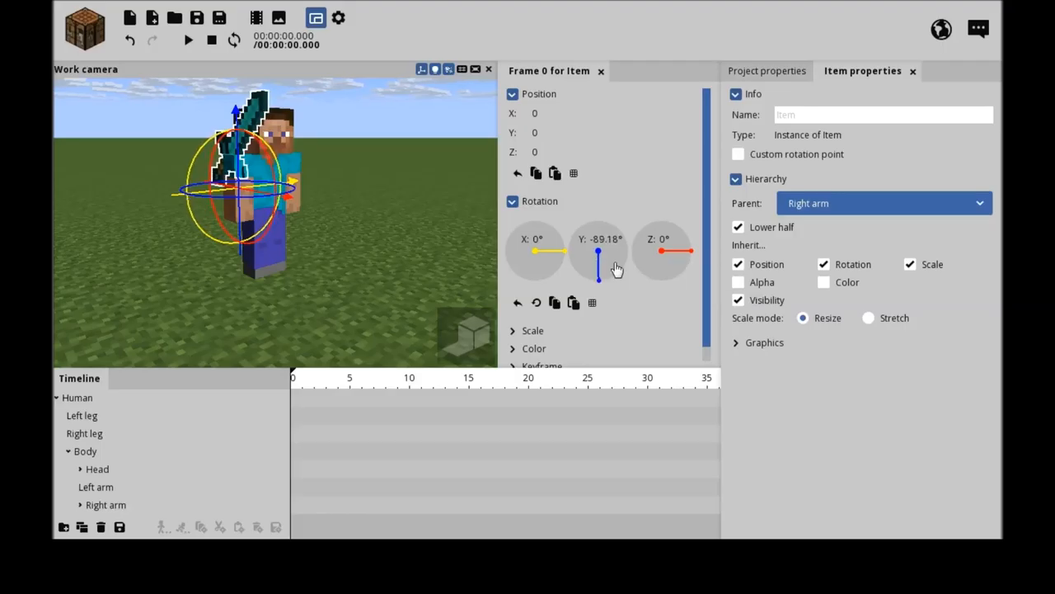
left_click_drag(599, 252, 599, 284)
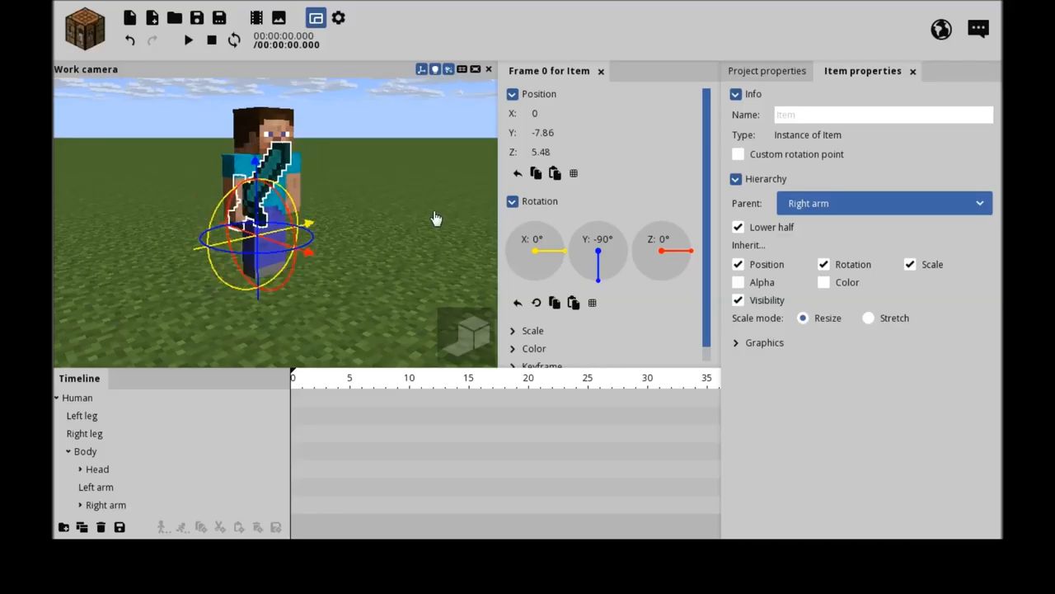
left_click_drag(536, 252, 565, 255)
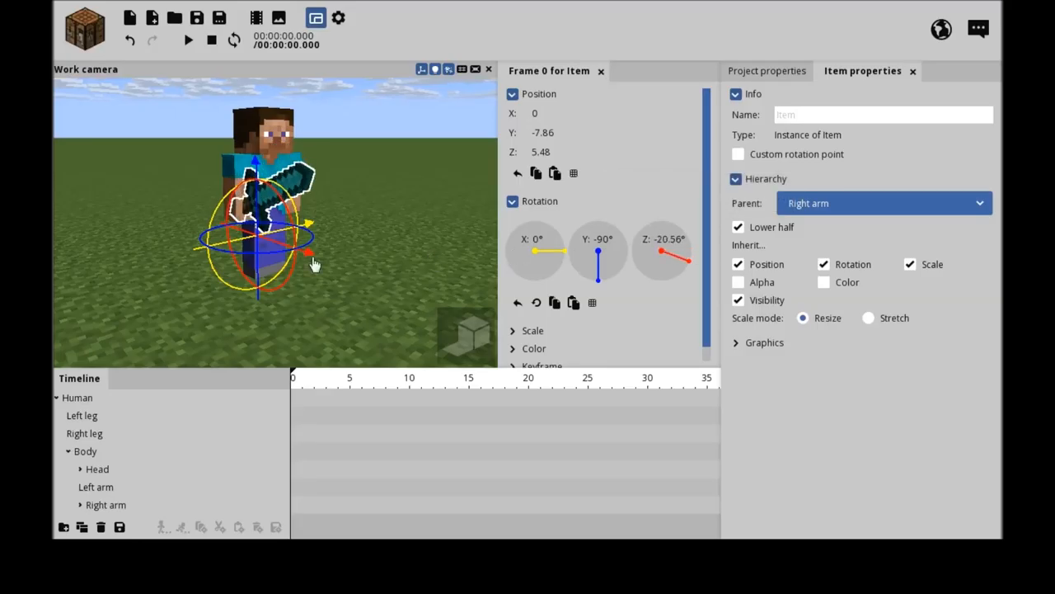
left_click_drag(309, 251, 297, 230)
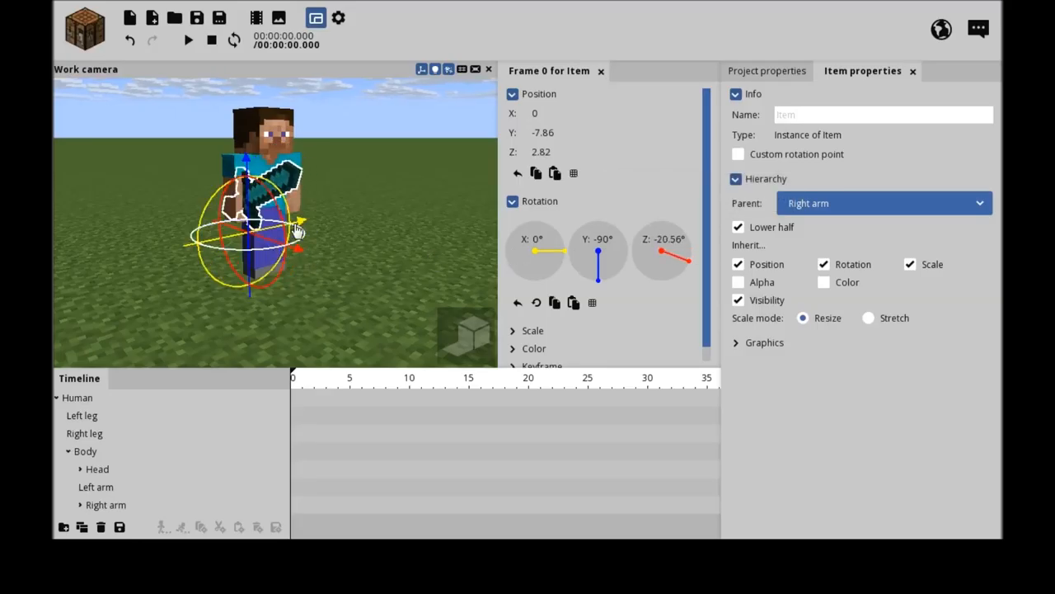
left_click_drag(677, 247, 672, 268)
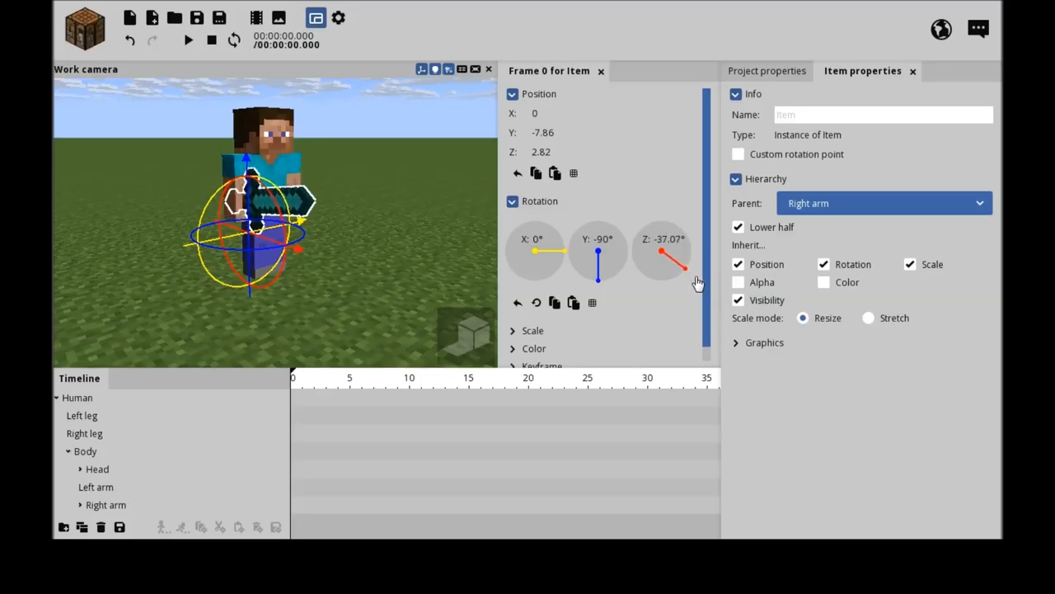
left_click_drag(668, 252, 684, 264)
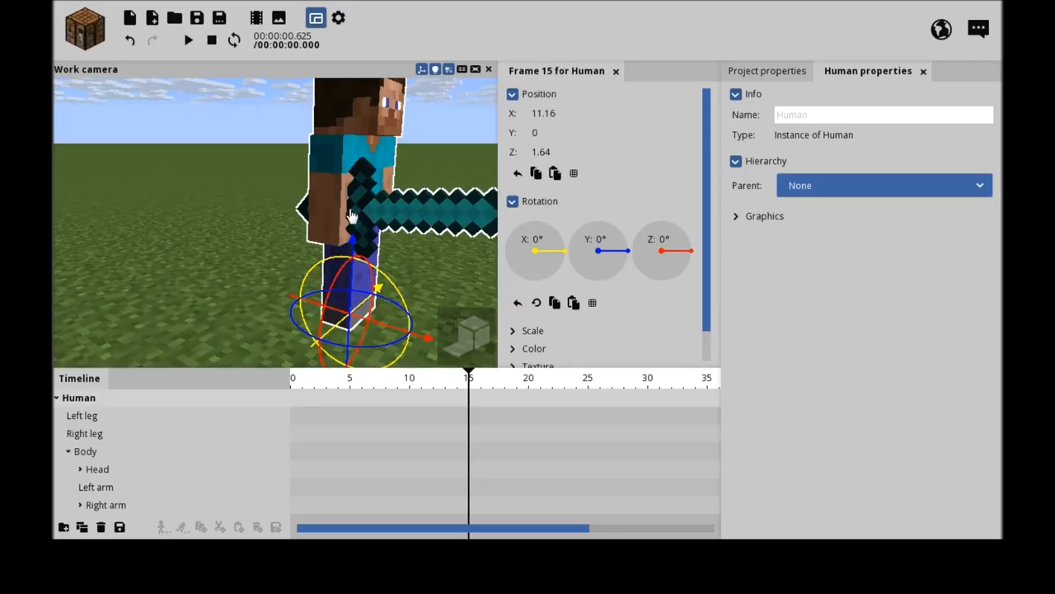
- Select the right arm and bend its elbow to about 17° at frame 15
left_click(109, 504)
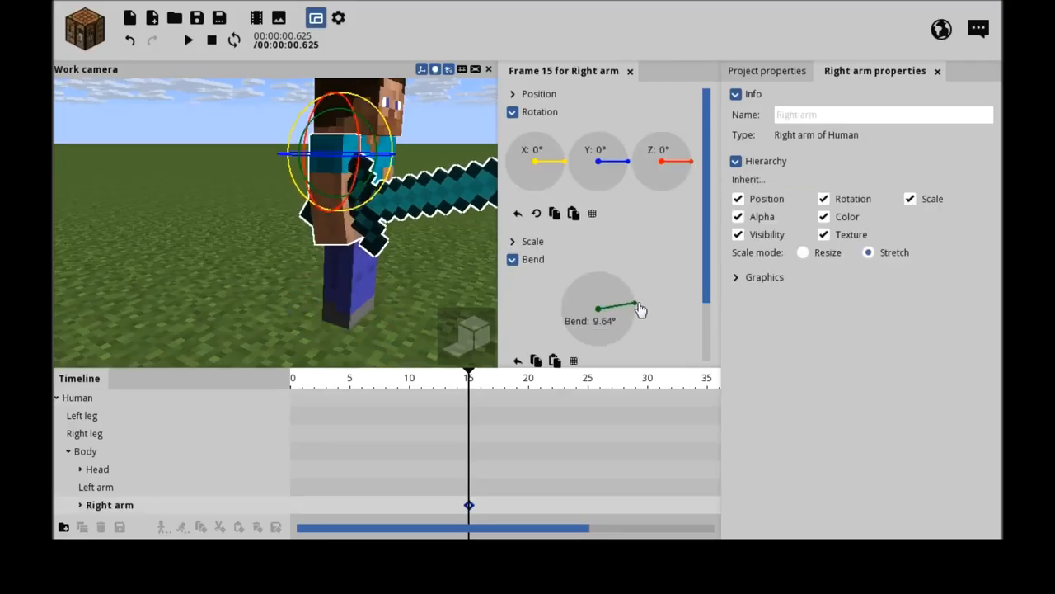
left_click_drag(622, 303, 633, 310)
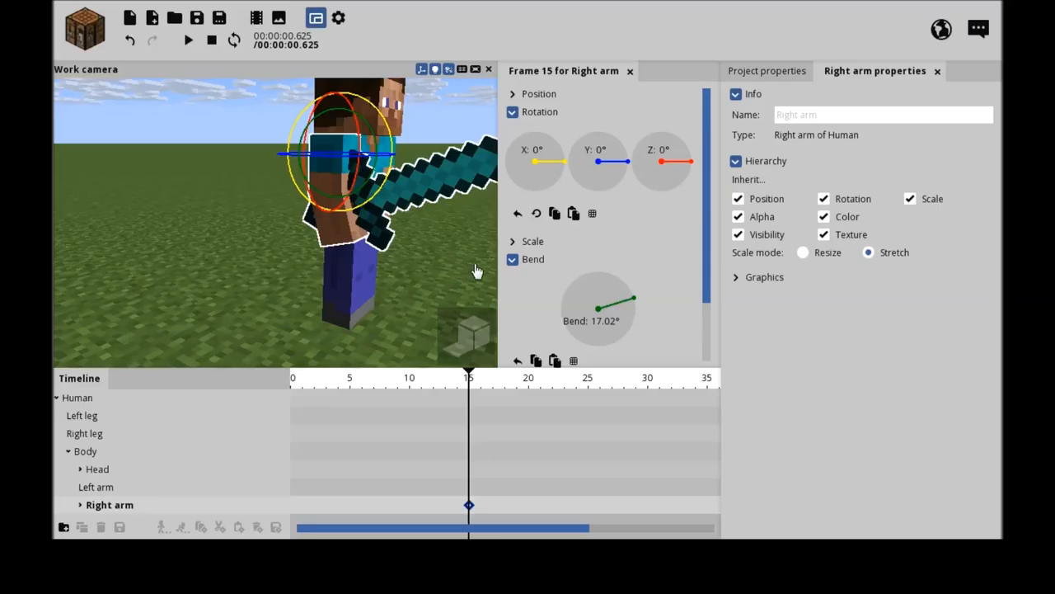
mouse_move(637, 301)
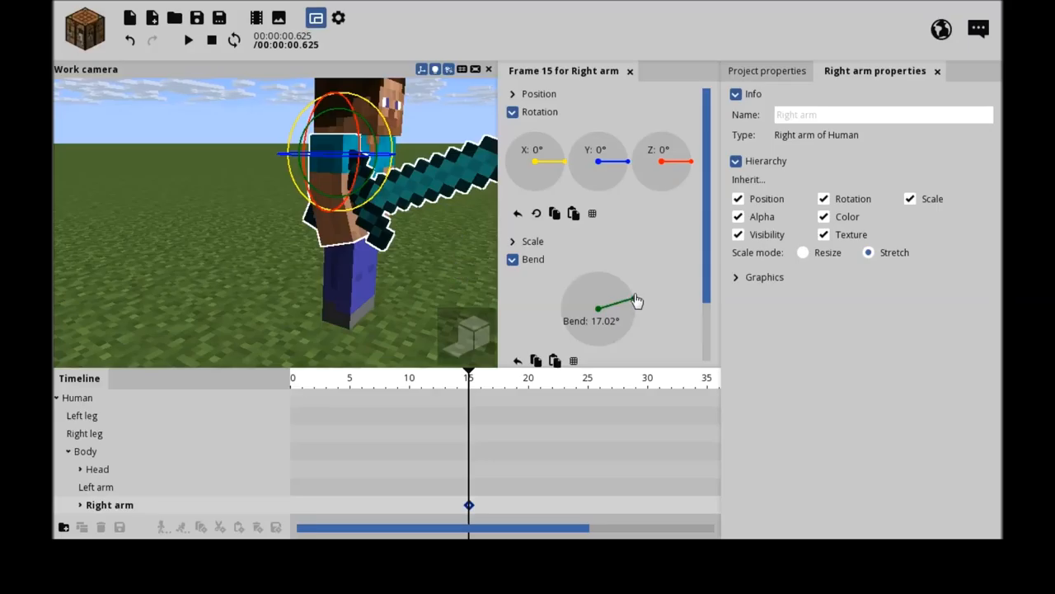
left_click_drag(598, 295, 637, 296)
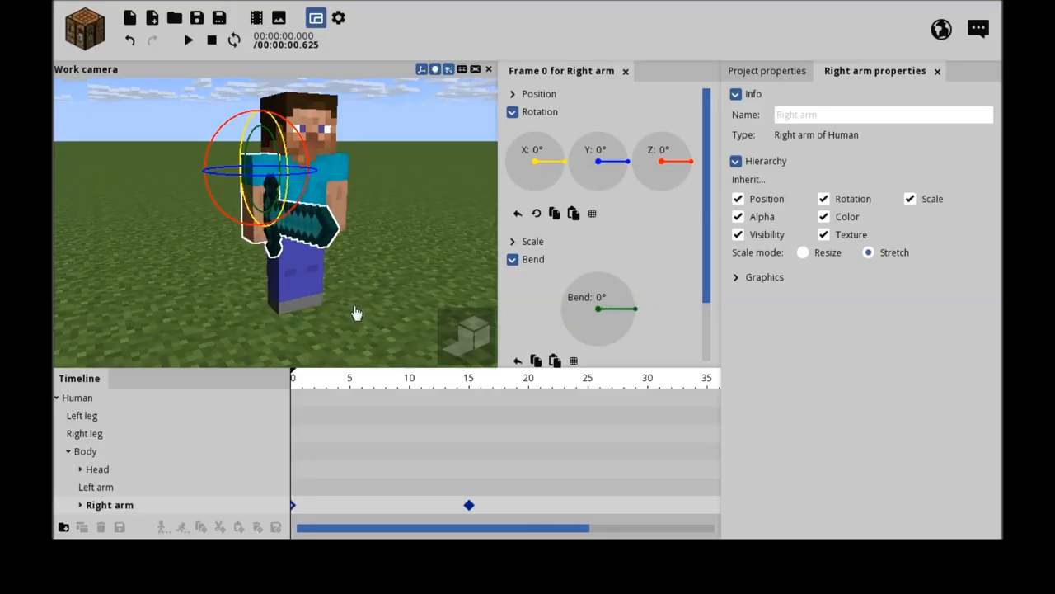
- Preview the animation, then swing the right arm forward and down at frame 35
left_click(188, 39)
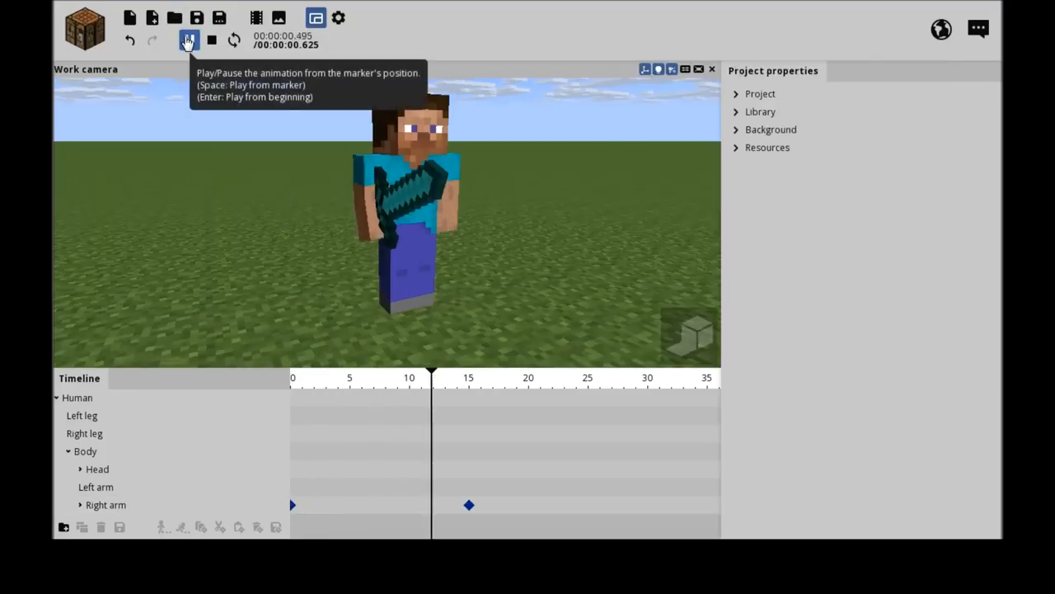
left_click(188, 40)
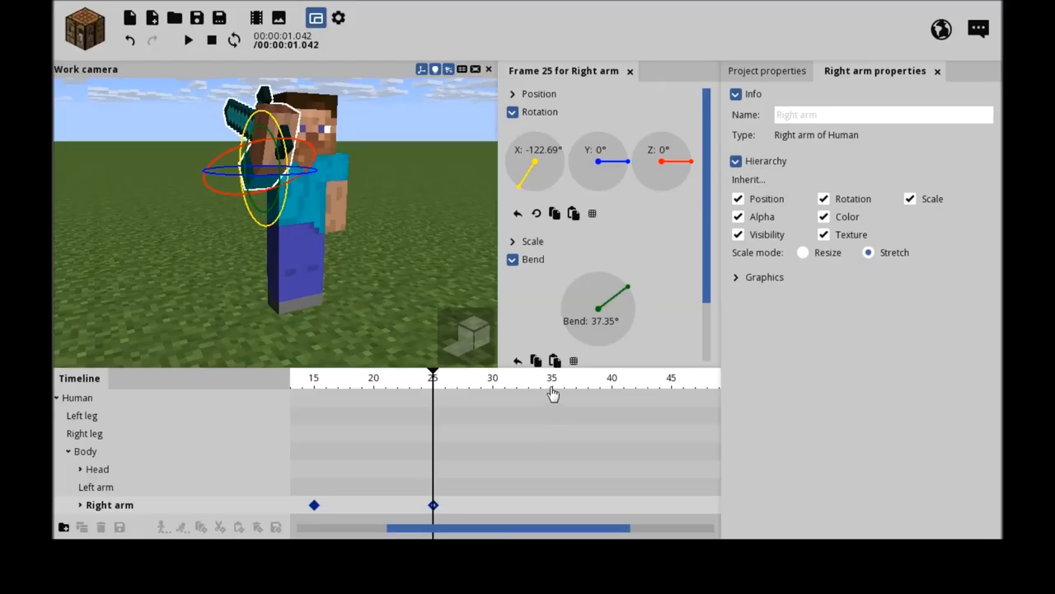
left_click(551, 377)
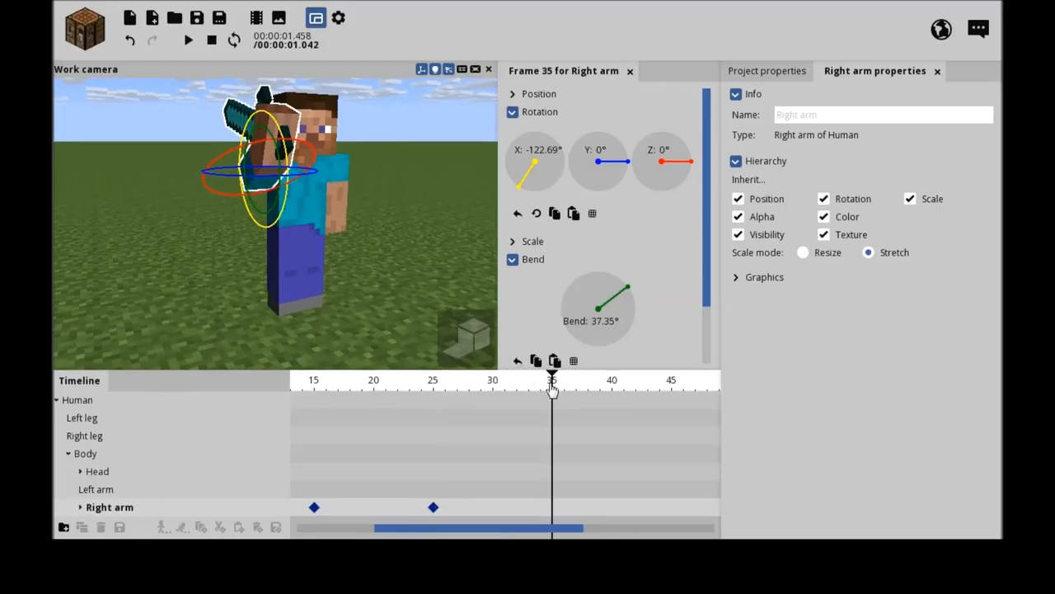
left_click_drag(552, 383, 532, 384)
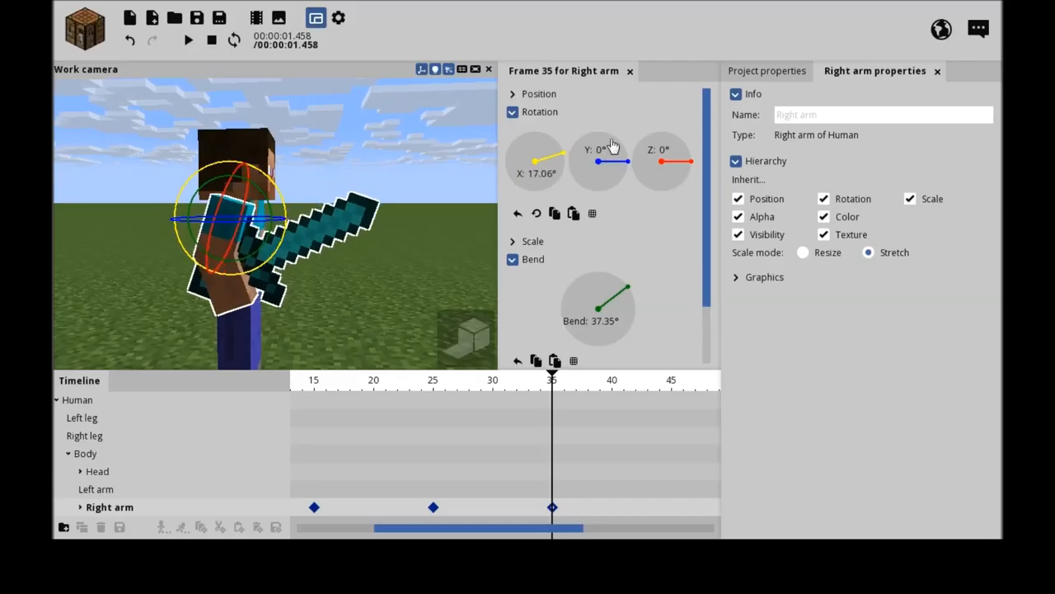
mouse_move(628, 297)
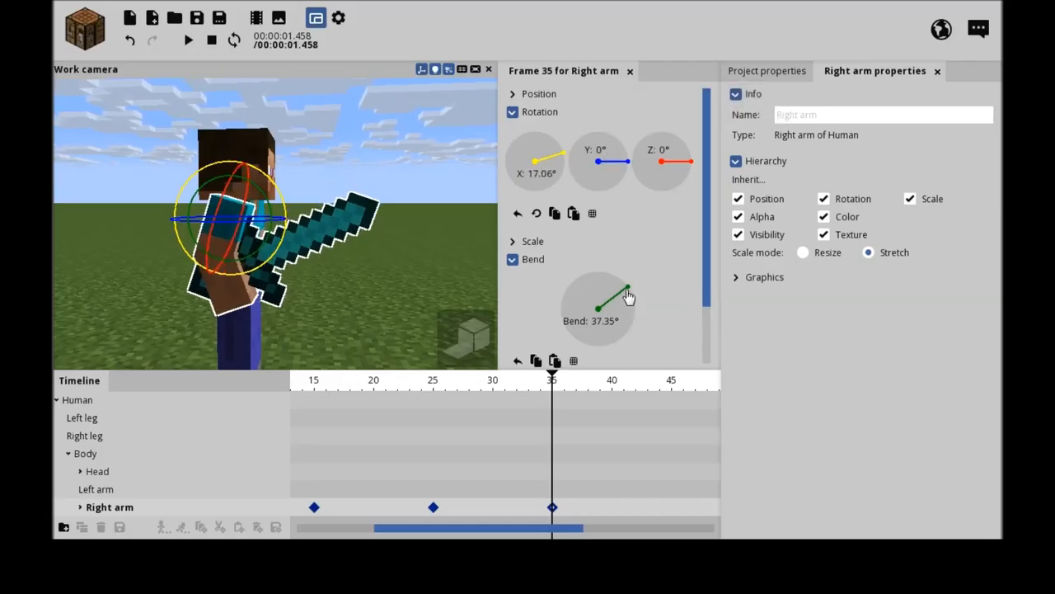
- Reduce the right arm's frame-35 elbow bend to about 23°
left_click_drag(625, 291, 626, 293)
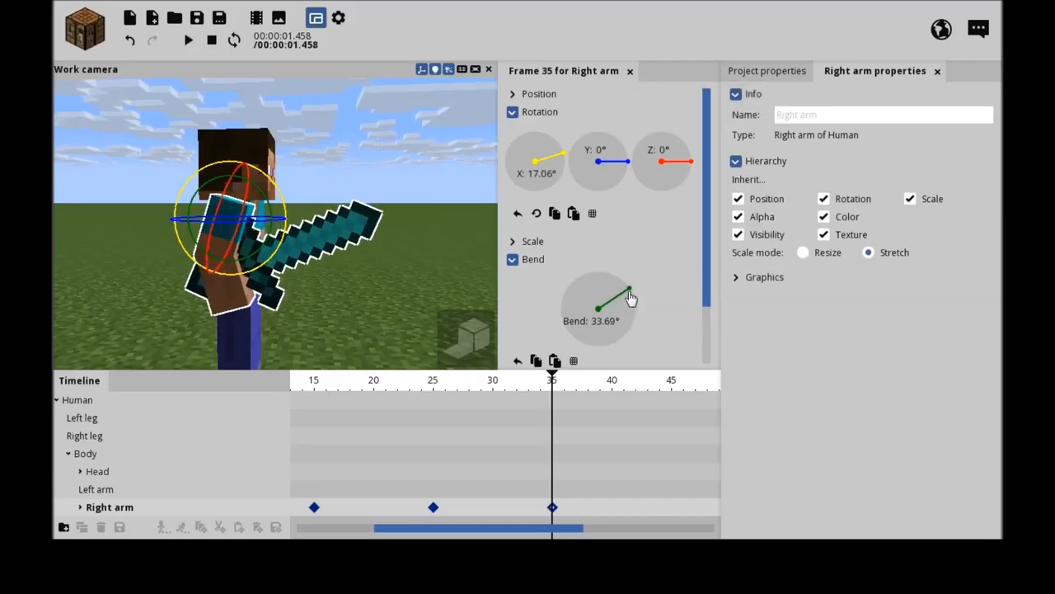
left_click_drag(627, 294, 633, 303)
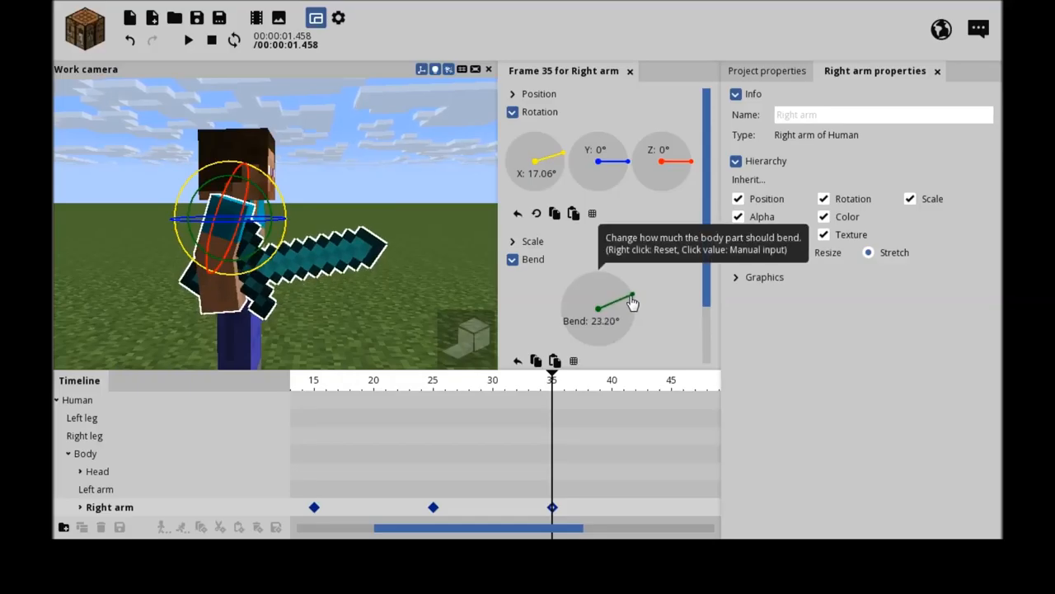
mouse_move(754, 295)
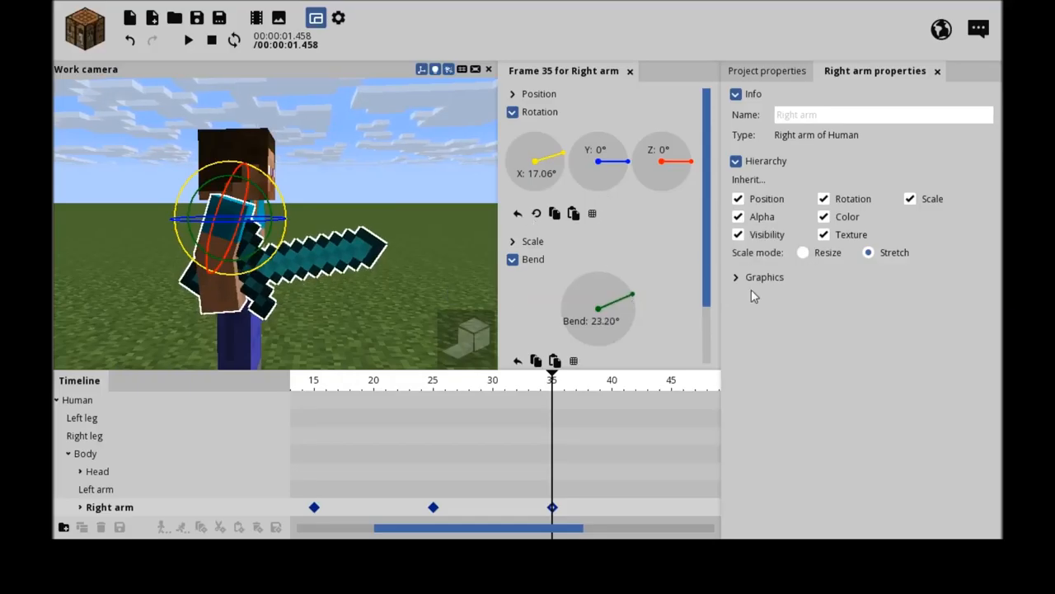
scroll("down", 3)
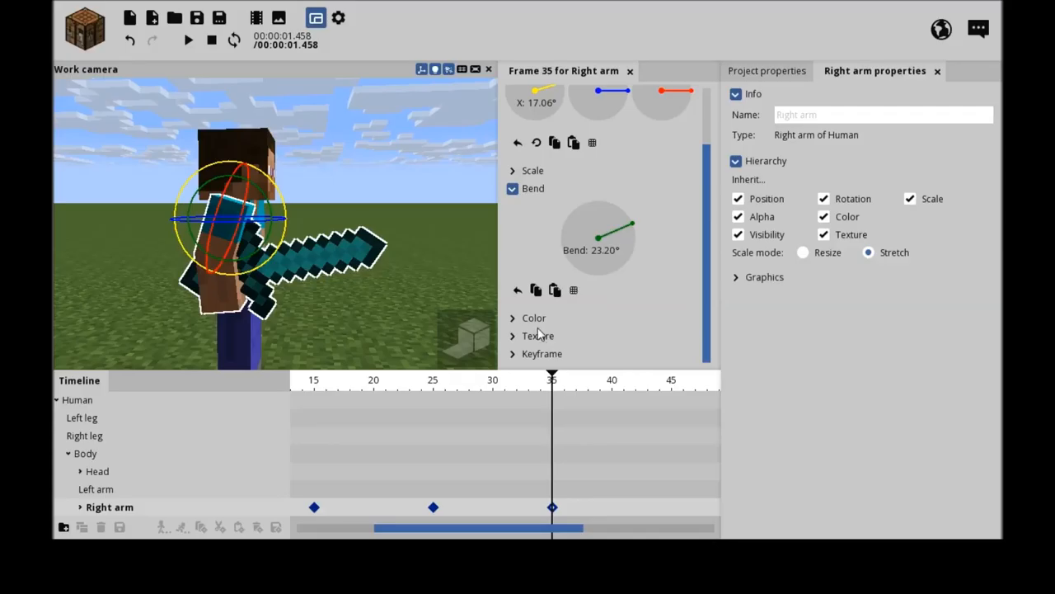
- Give the frame-35 right-arm keyframe an ease-in-out transition and preview the swing
left_click(512, 354)
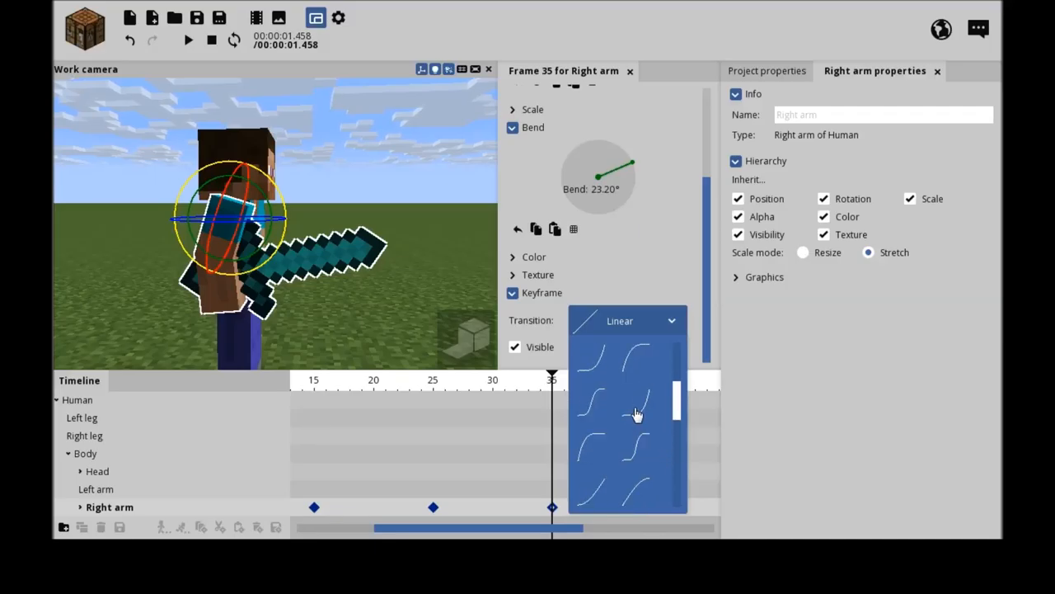
mouse_move(645, 418)
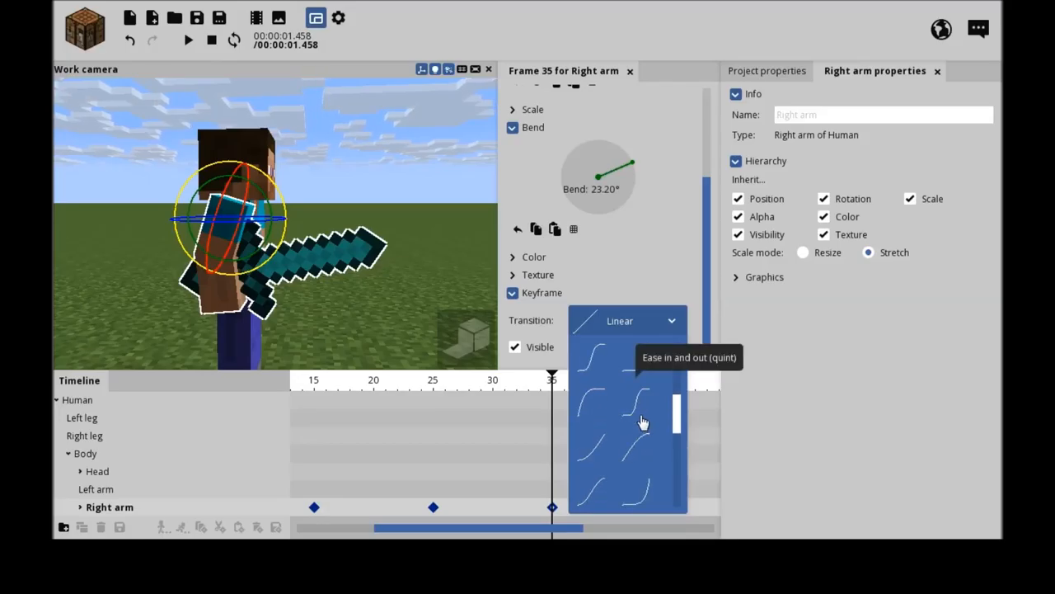
mouse_move(644, 398)
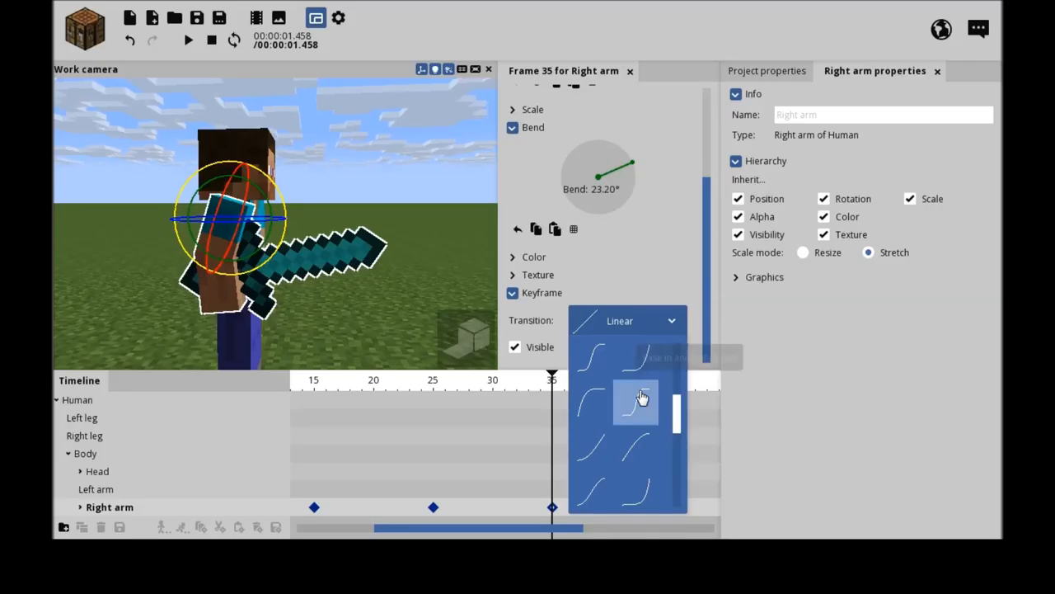
left_click(634, 400)
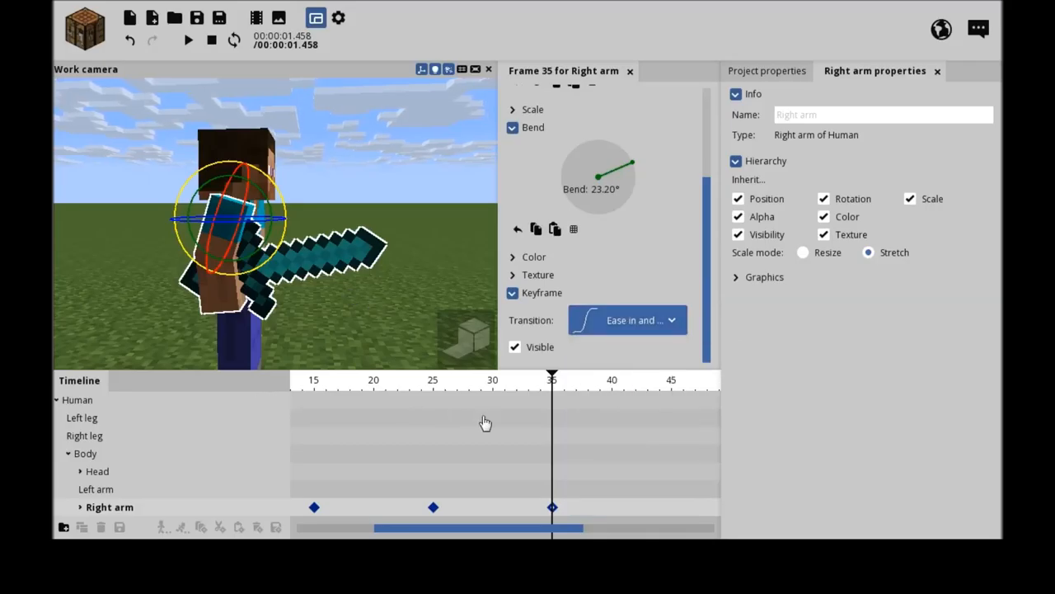
left_click(211, 40)
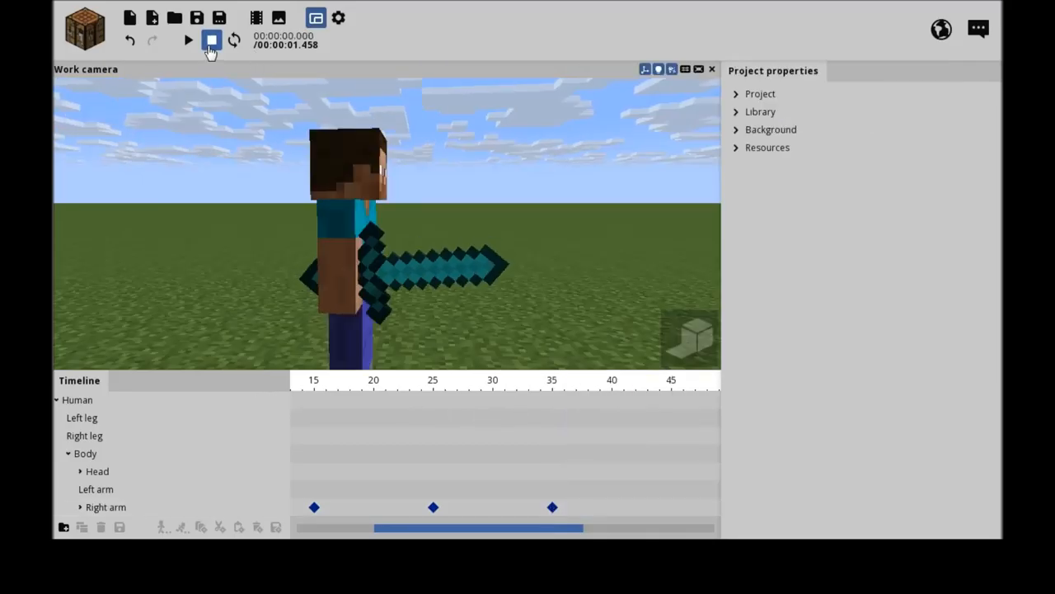
left_click(188, 40)
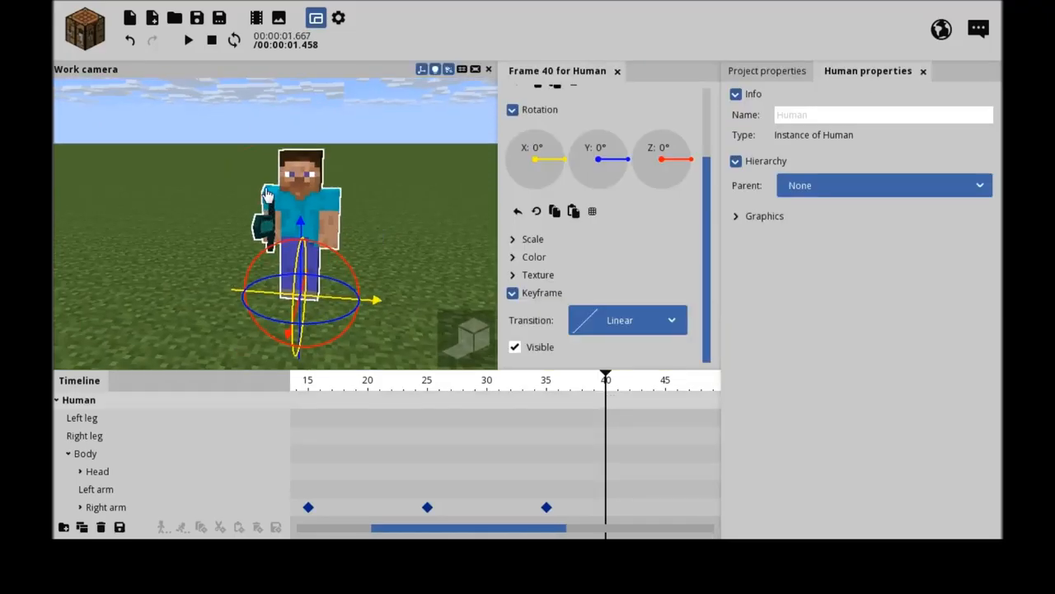
- Angle the frame-0 right arm outward, about −16° on Z with small X and Y tweaks
left_click(109, 506)
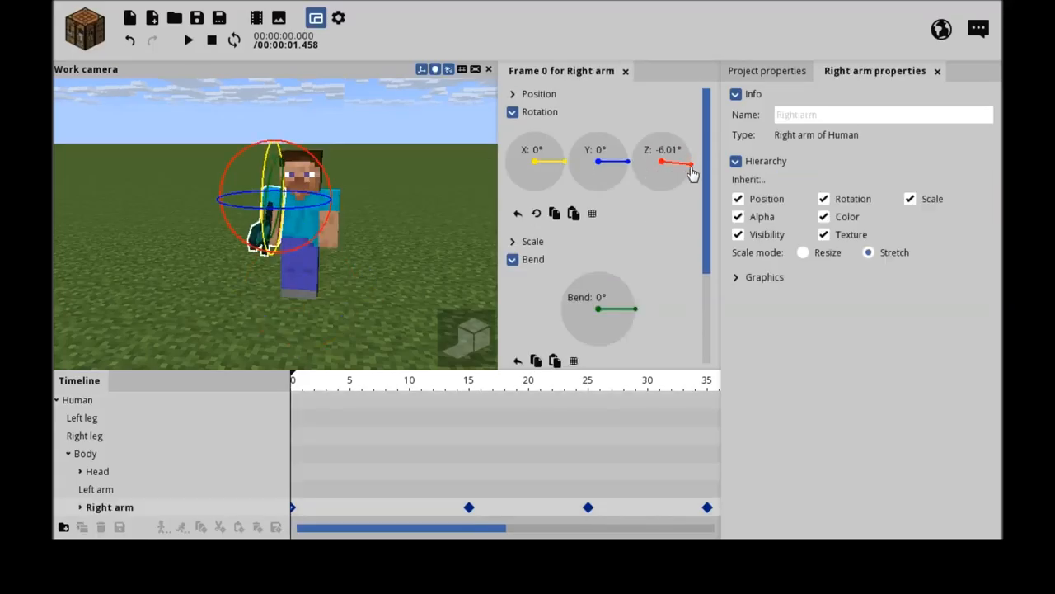
left_click_drag(664, 161, 684, 169)
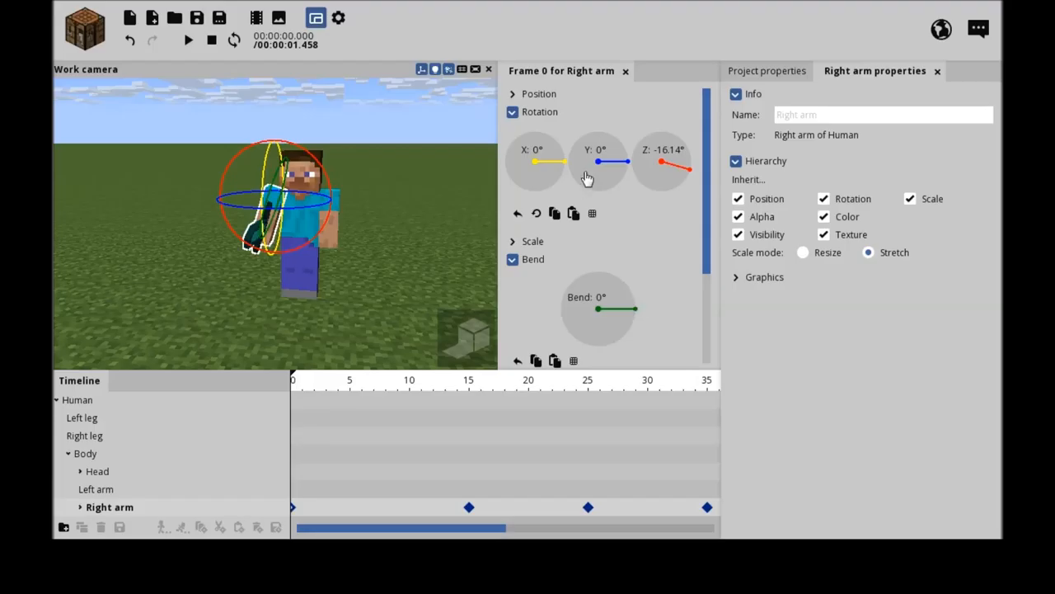
left_click_drag(620, 161, 625, 157)
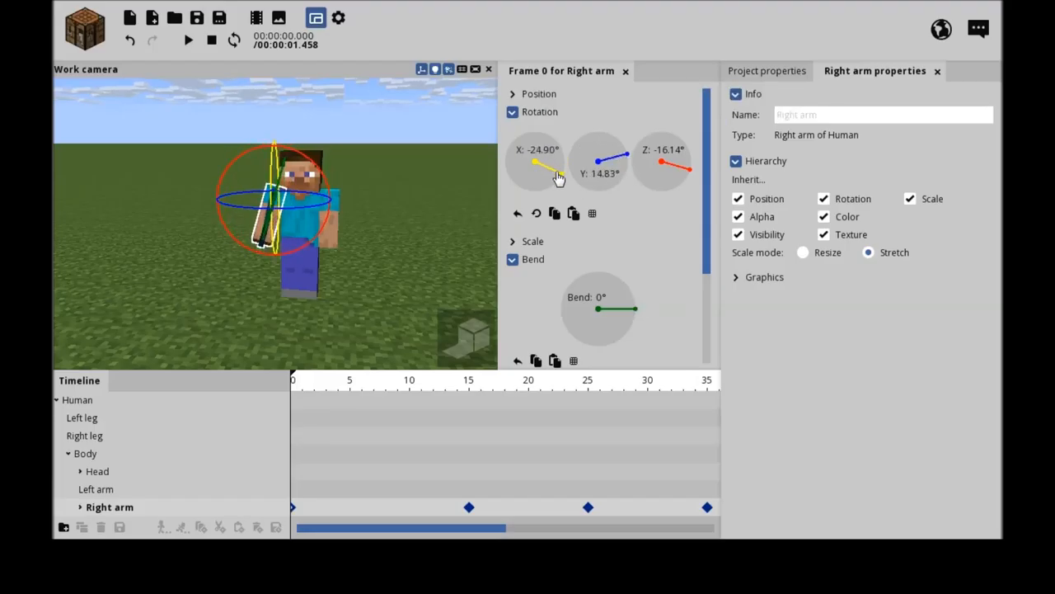
left_click_drag(551, 169, 556, 177)
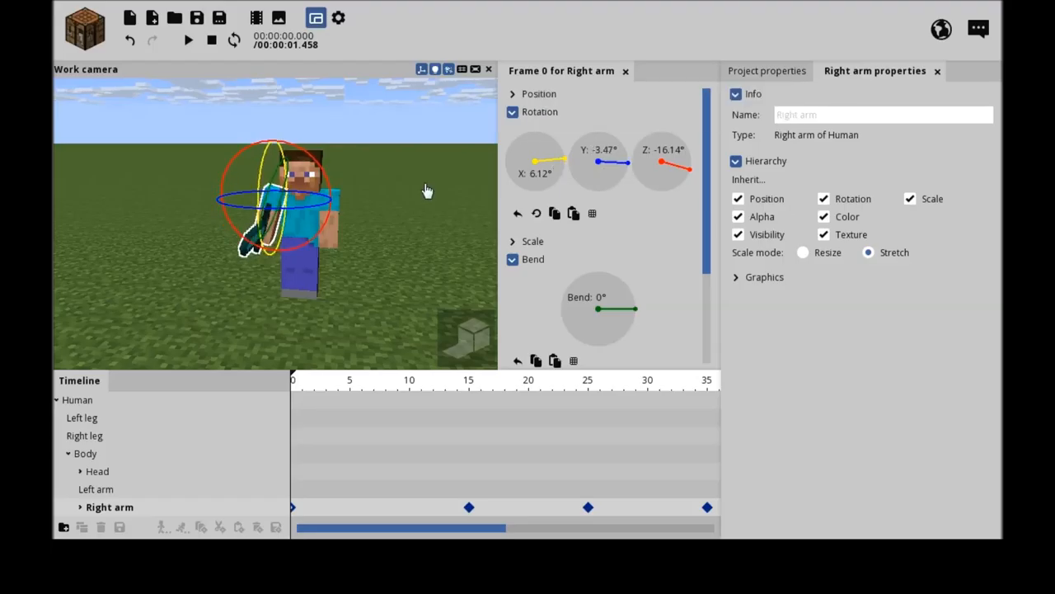
left_click(188, 39)
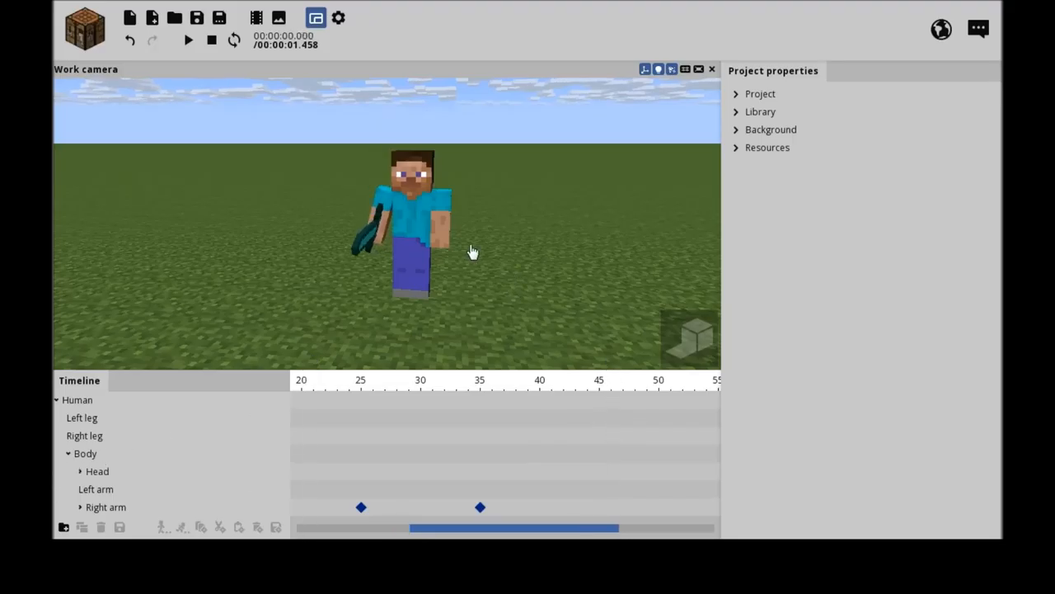
- Pose Steve's frame-0 left arm angled away from the body with a 31° elbow bend
left_click(96, 489)
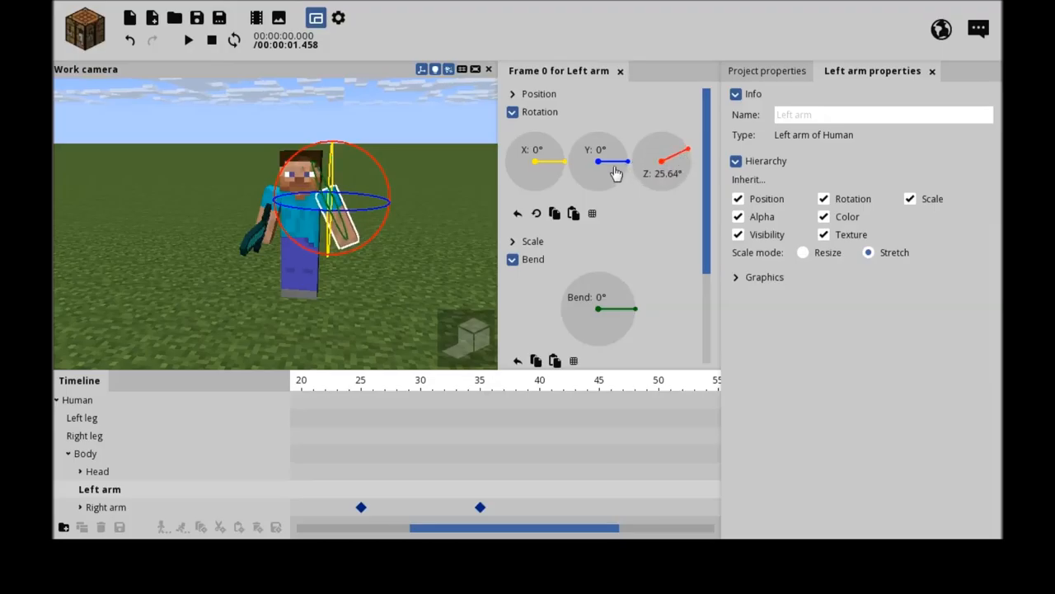
left_click_drag(598, 162, 623, 153)
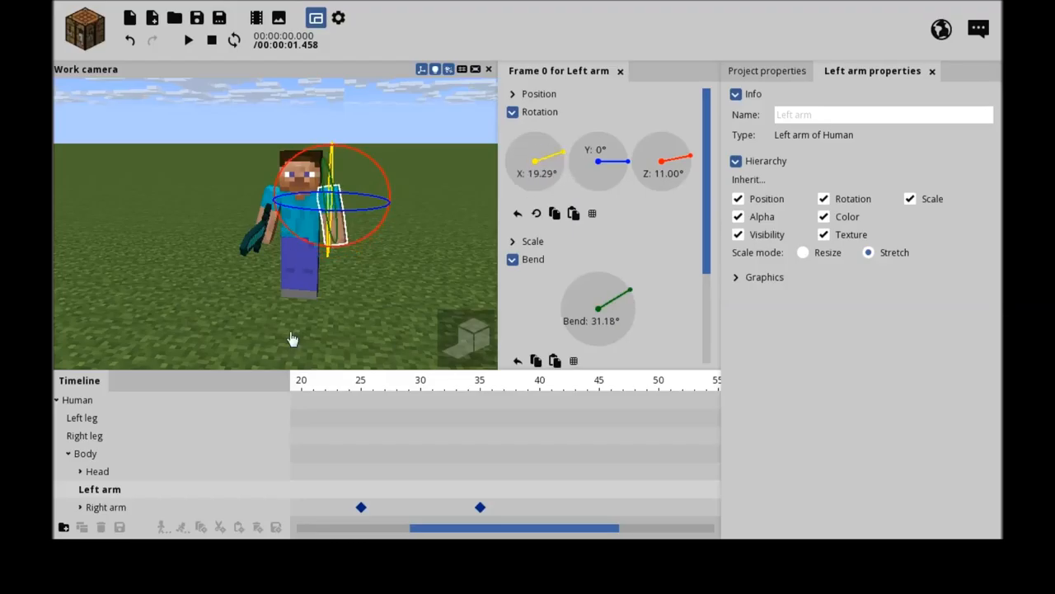
left_click(86, 418)
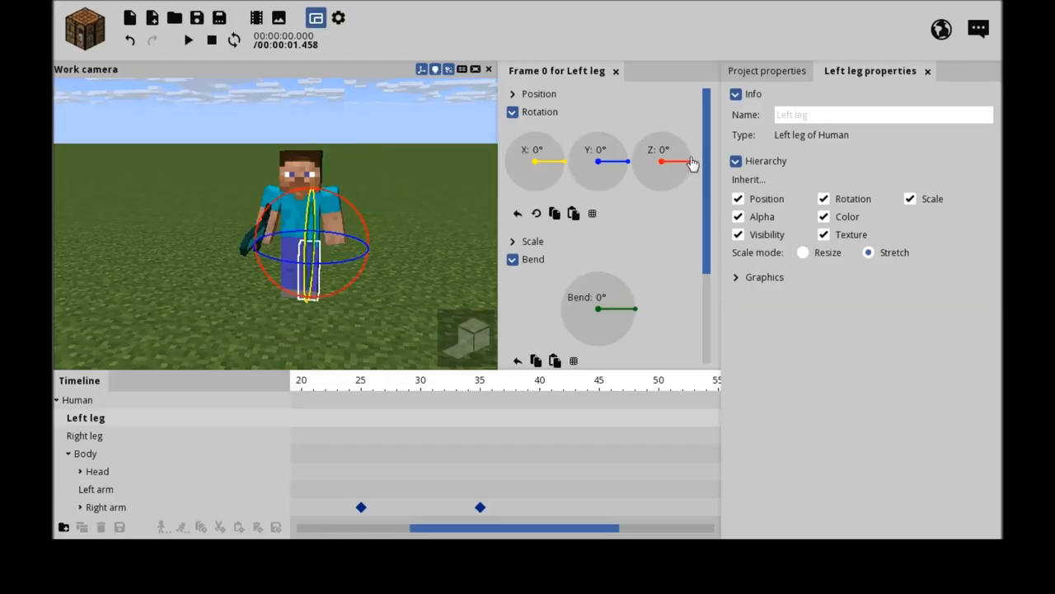
- Rotate both frame-0 legs outward and bend them at the knees into a spread stance
left_click_drag(661, 161, 677, 153)
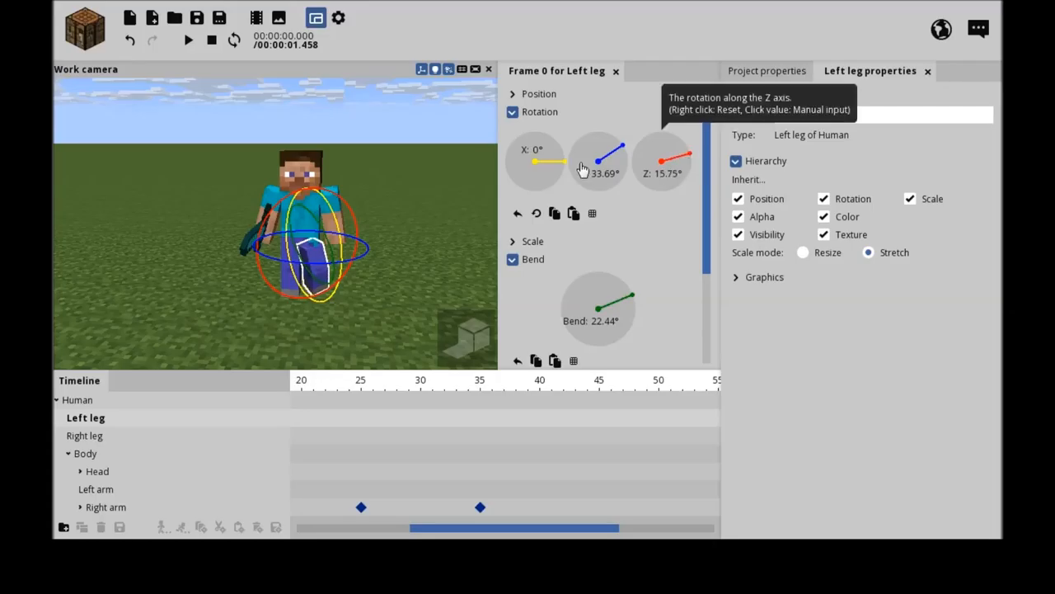
left_click(87, 436)
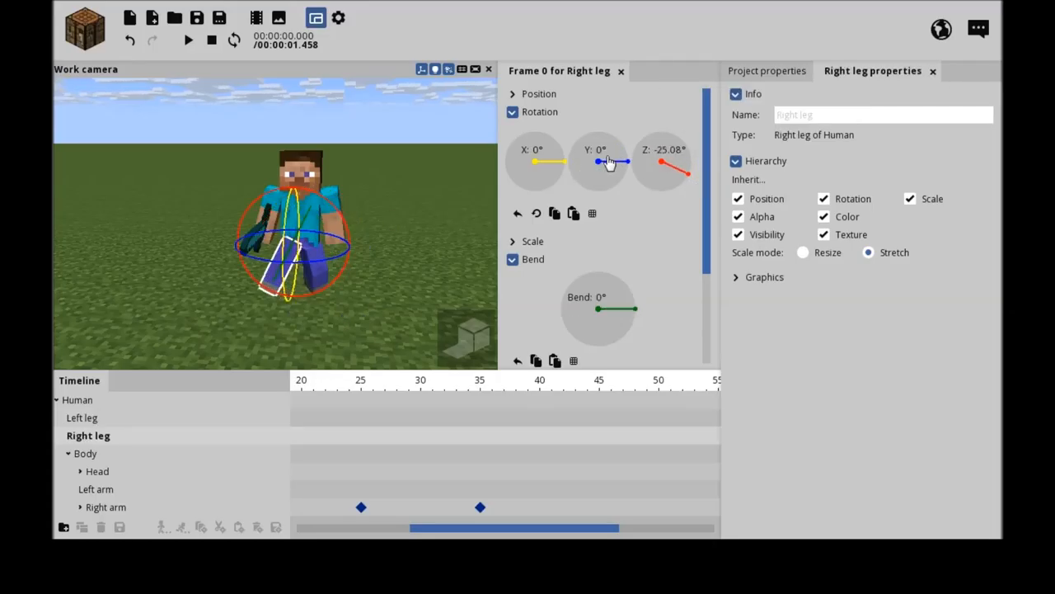
left_click_drag(598, 161, 622, 165)
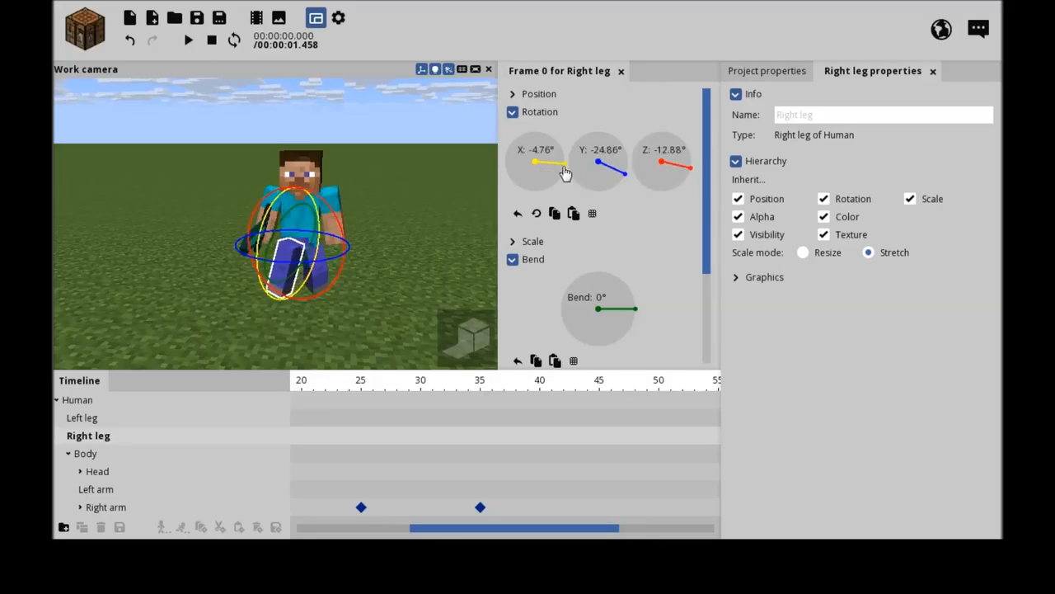
left_click_drag(598, 309, 626, 293)
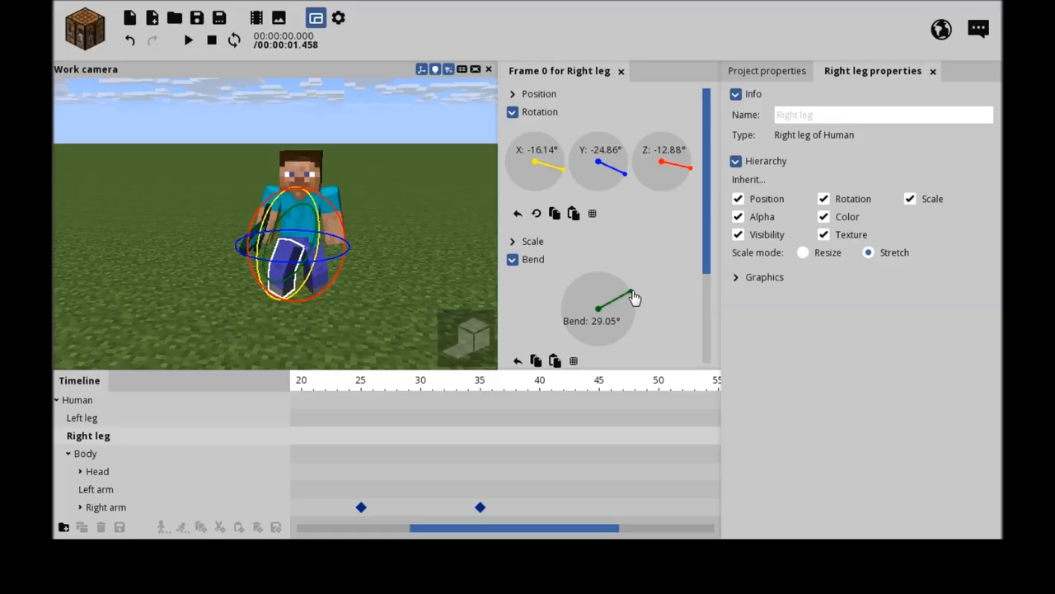
left_click_drag(614, 169, 622, 161)
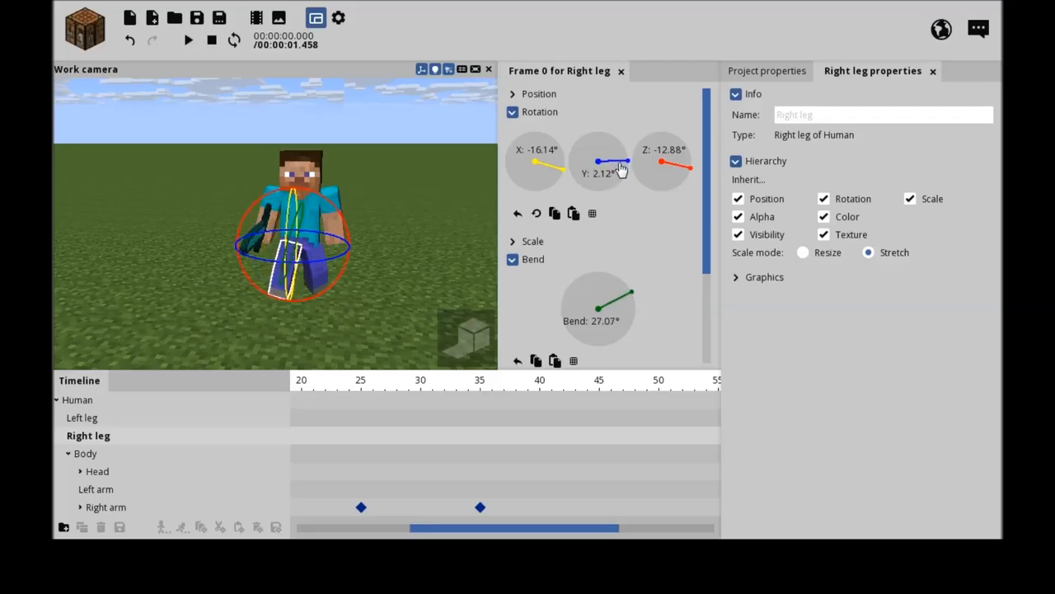
left_click_drag(623, 162, 598, 162)
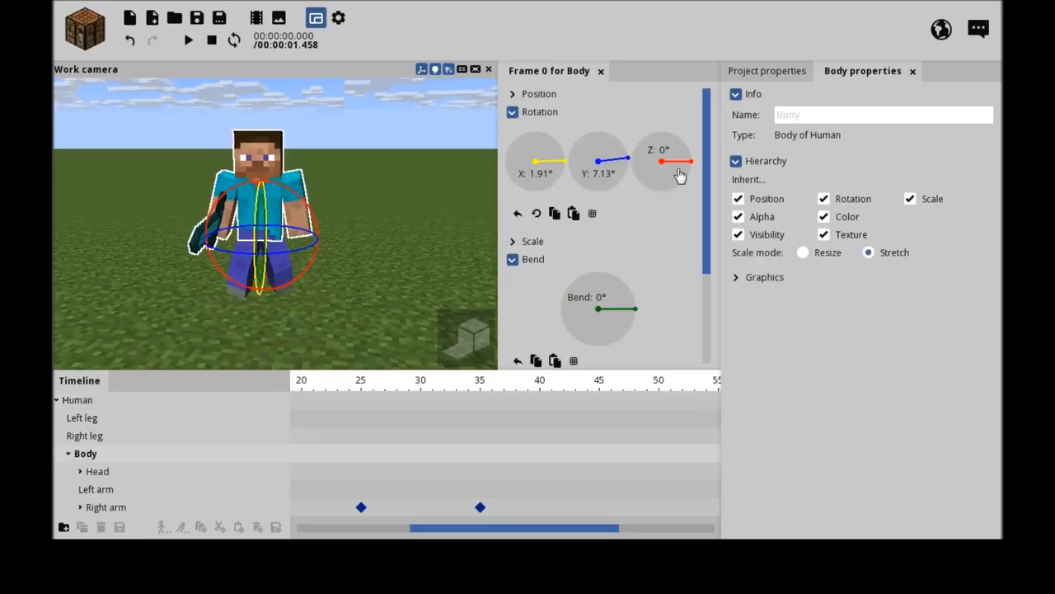
- Twist Steve's body slightly, then preview the swing and pause around frame 16
left_click_drag(660, 161, 660, 149)
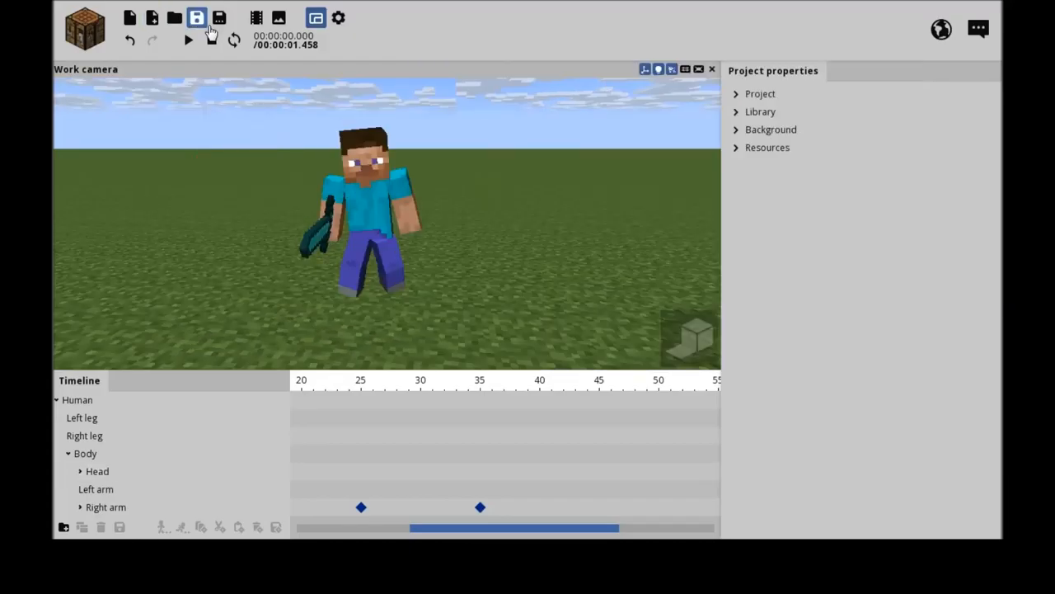
left_click(188, 40)
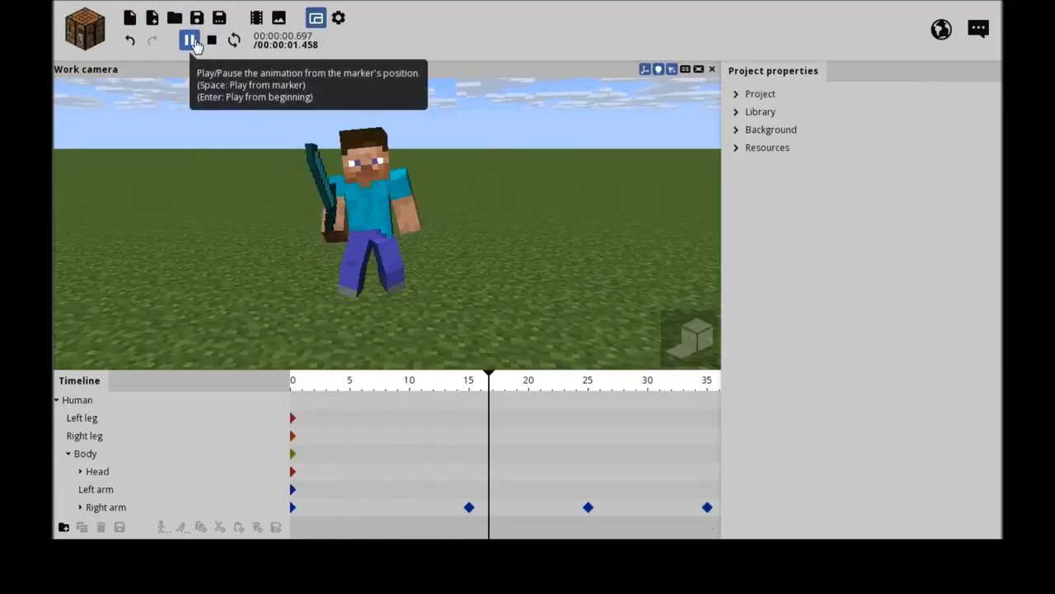
left_click(188, 40)
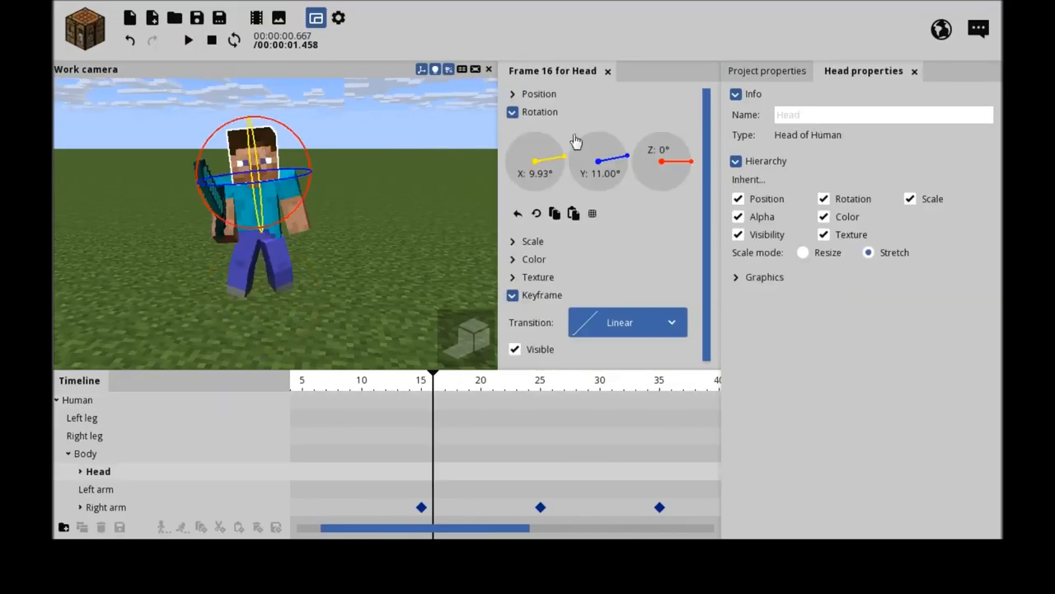
- Tilt Steve's head at frame 16, about −1.4° on Z, and replay to check it
left_click_drag(660, 162, 691, 169)
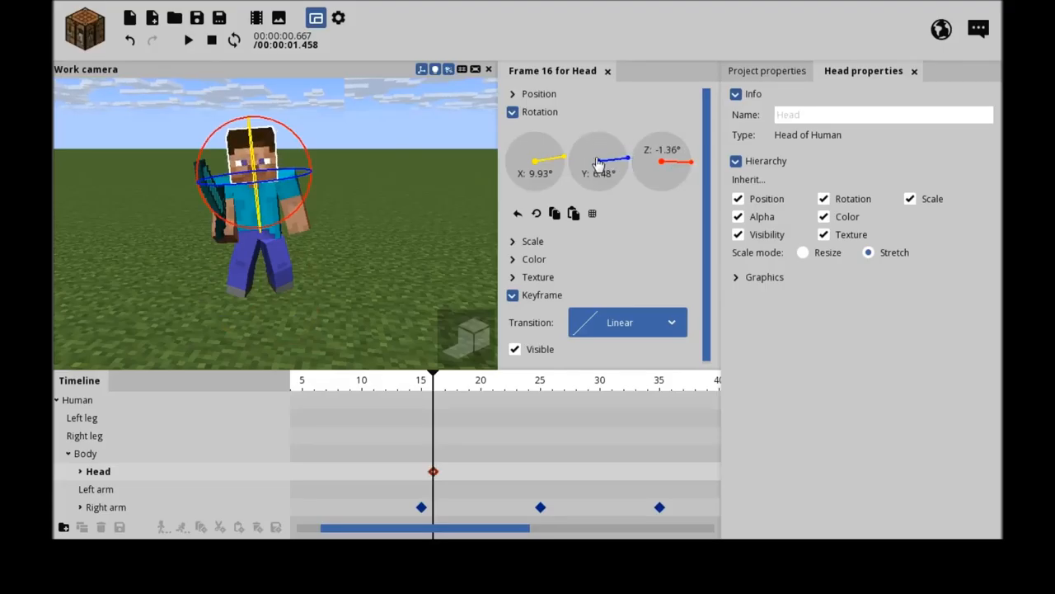
left_click(188, 40)
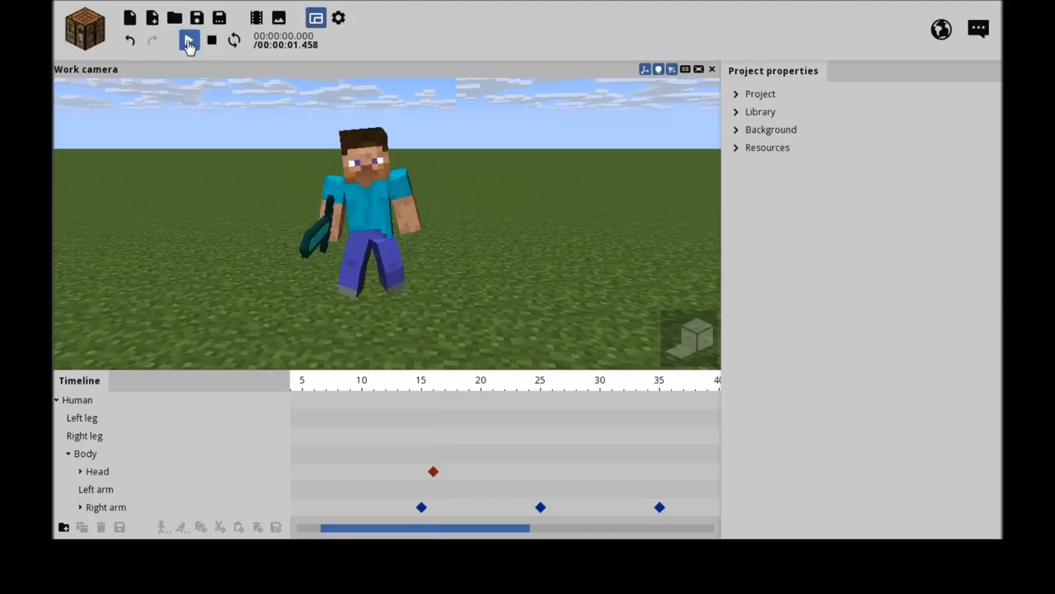
left_click(189, 40)
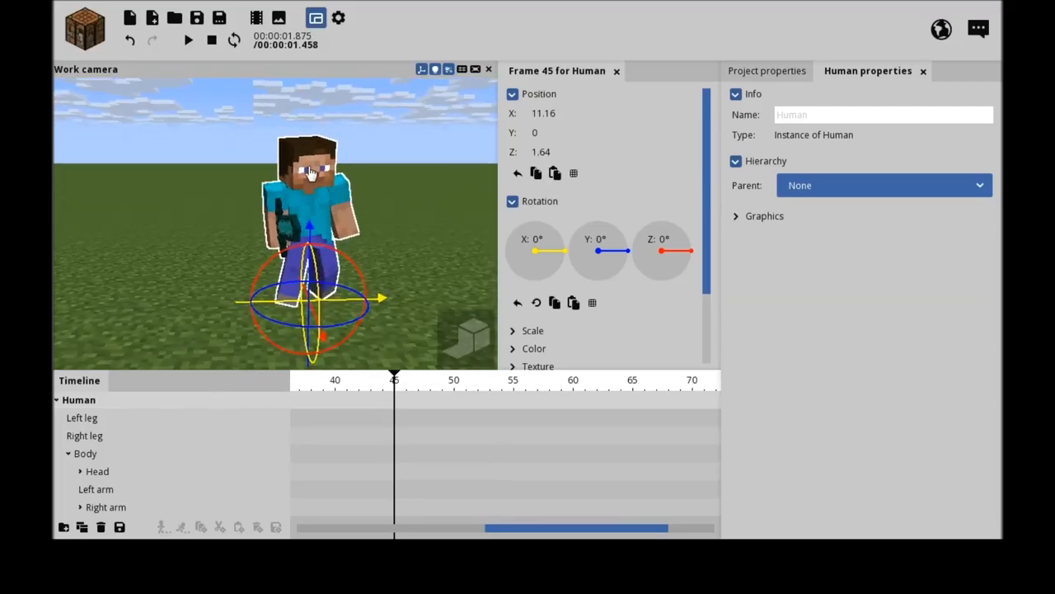
- Select the Human figure and replay the swing several times before pausing
left_click(97, 470)
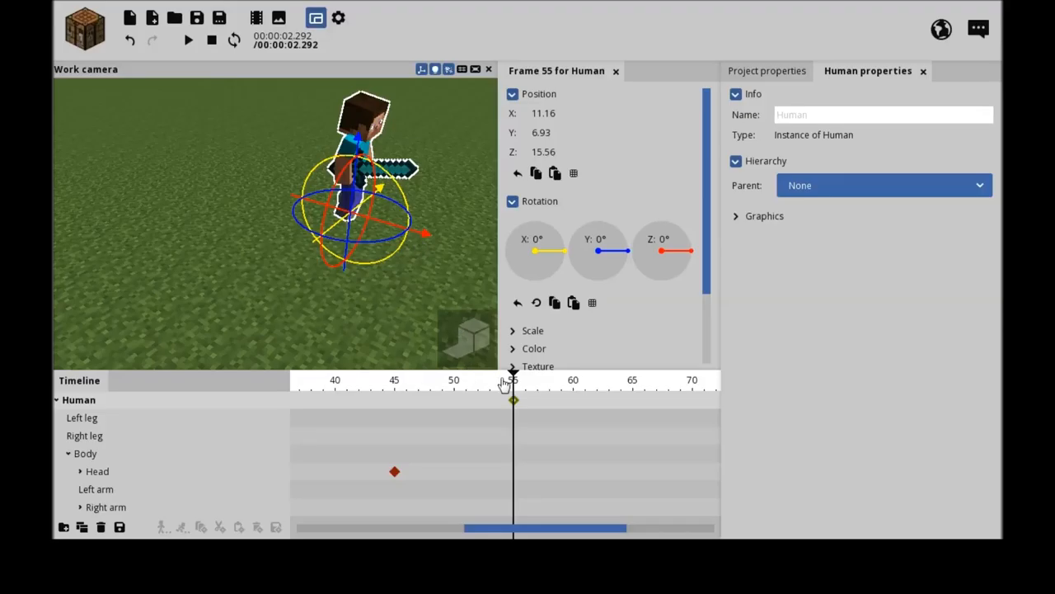
left_click(572, 380)
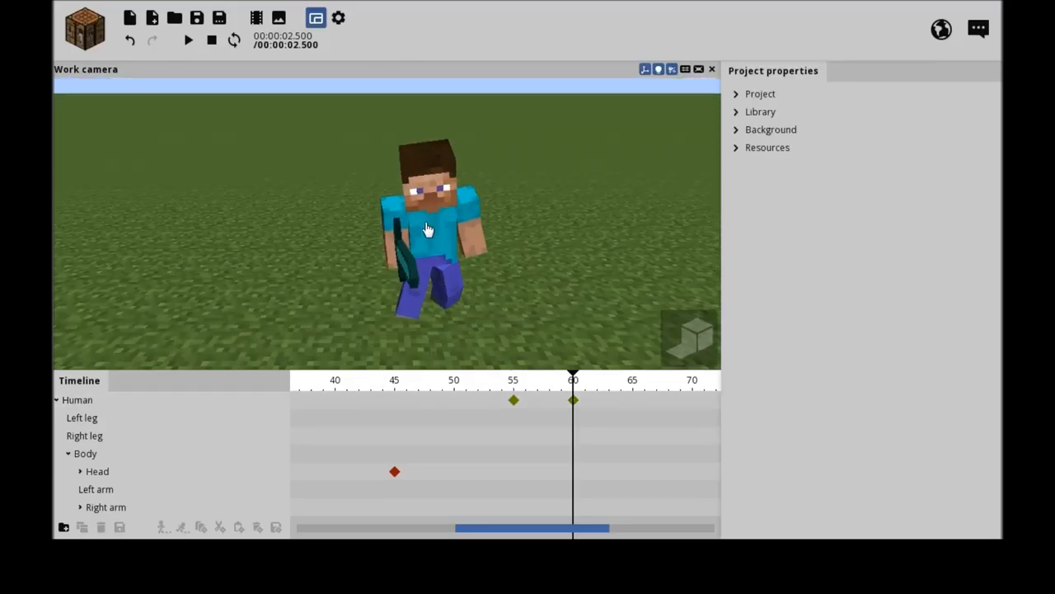
left_click(188, 40)
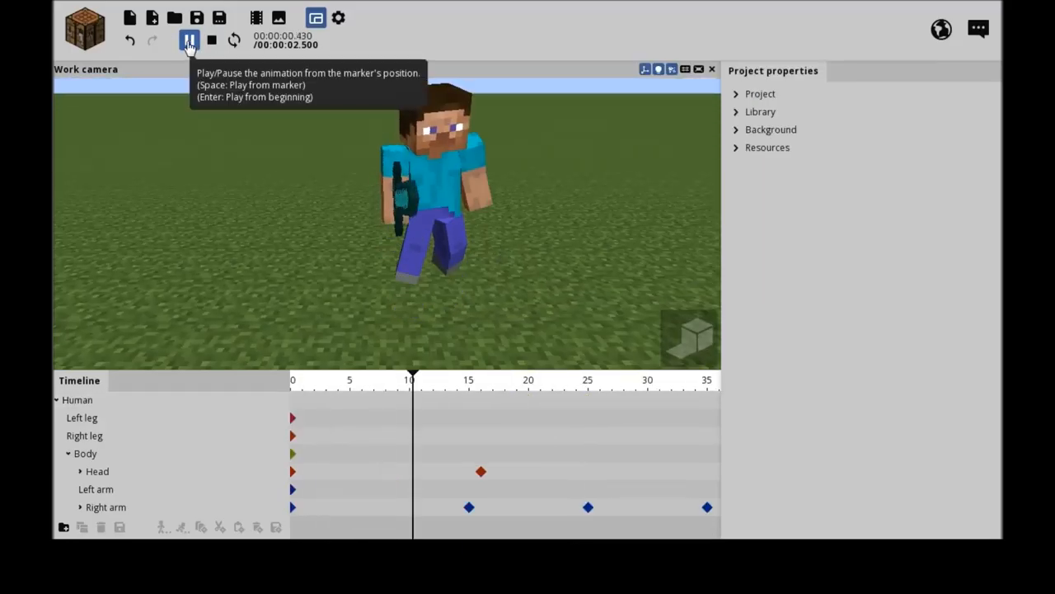
left_click(189, 39)
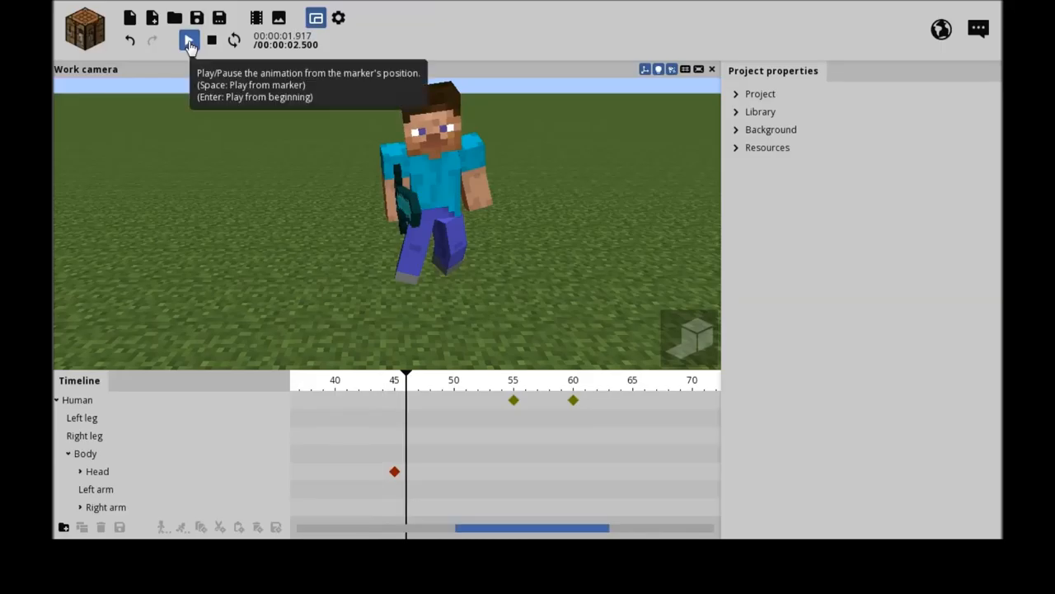
left_click(188, 39)
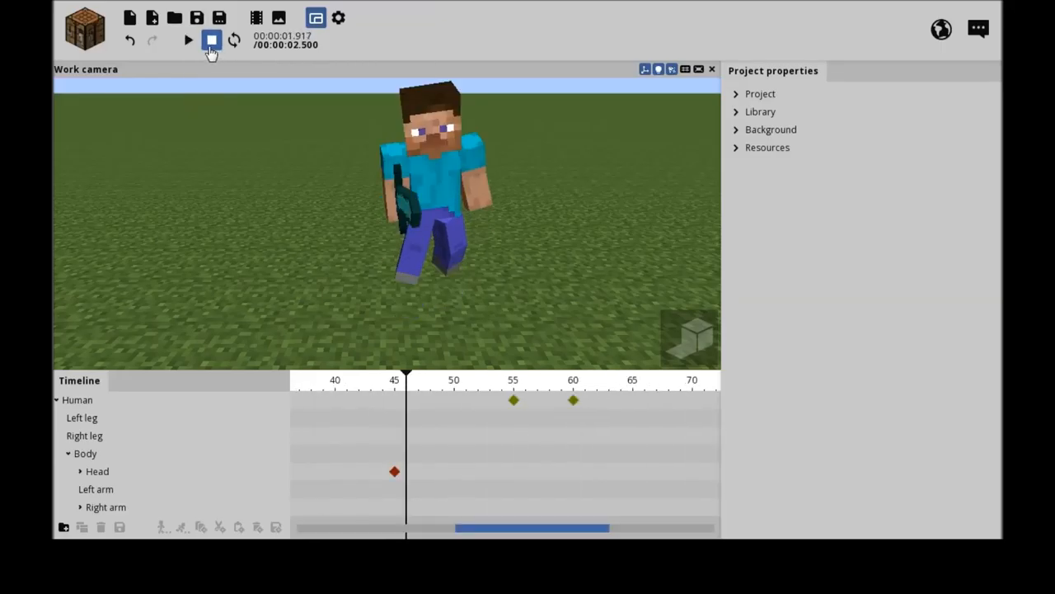
left_click(188, 40)
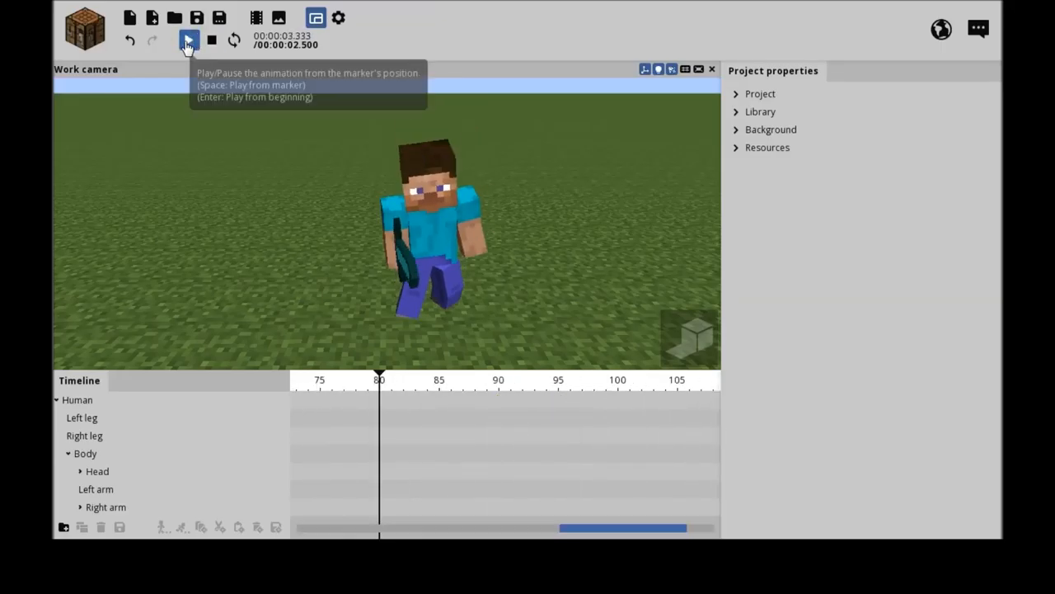
left_click(189, 40)
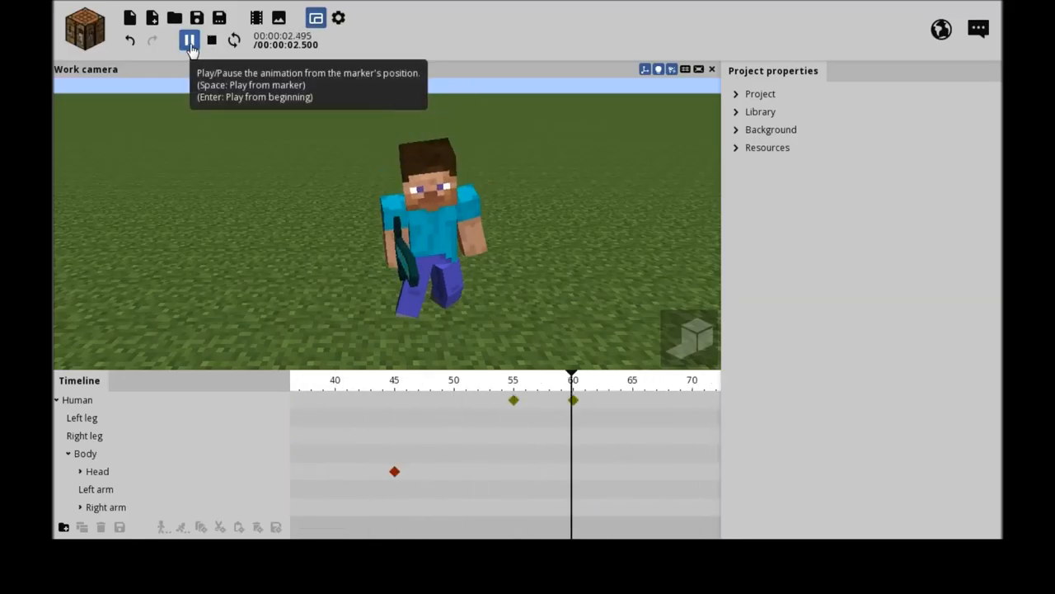
left_click(189, 39)
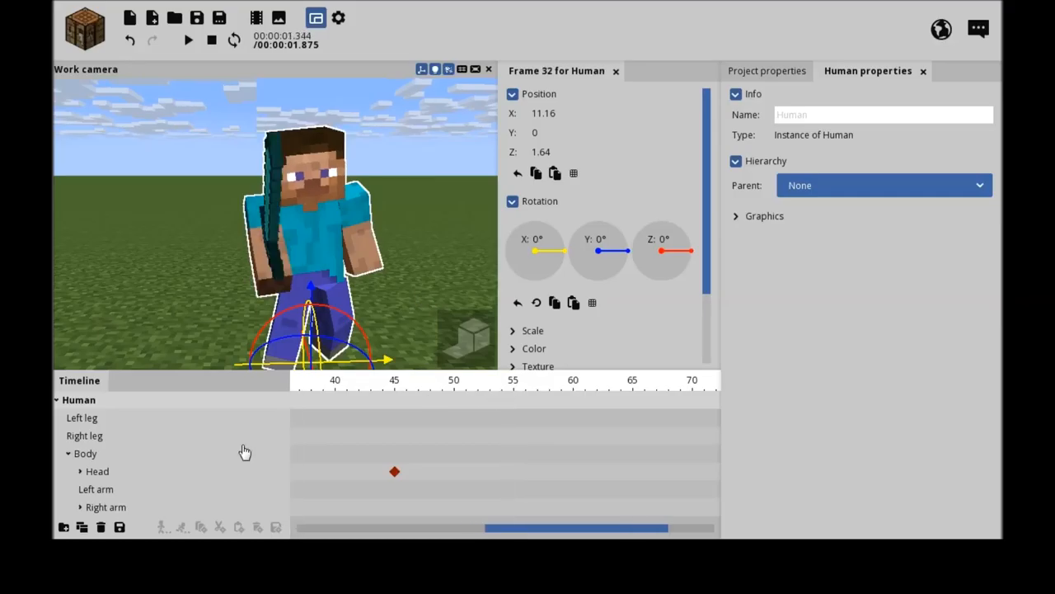
- Scrub the timeline to frame 36 and select Steve's right arm
left_click(406, 381)
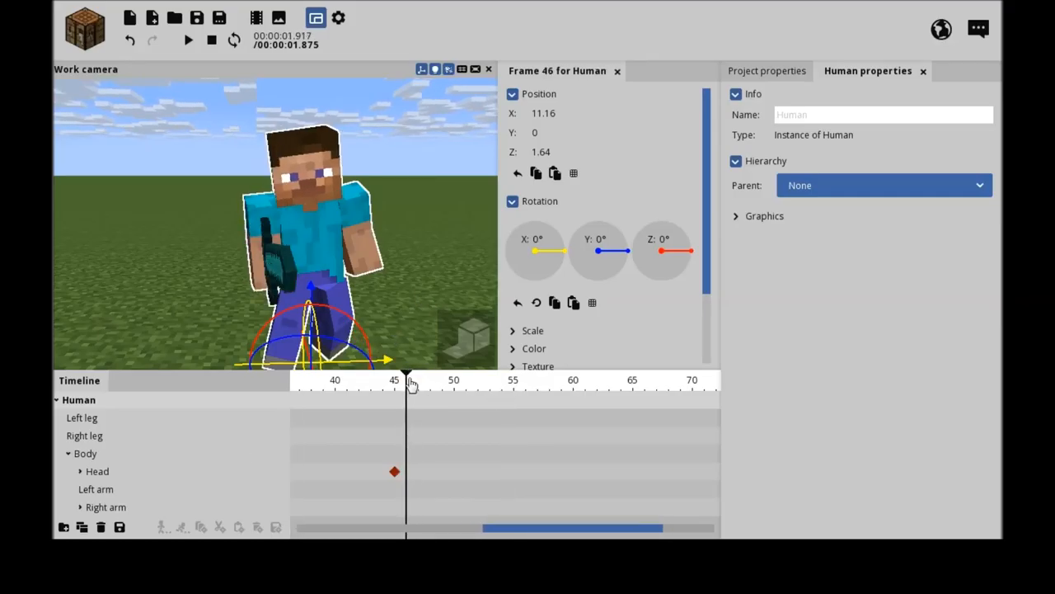
left_click_drag(410, 384, 422, 383)
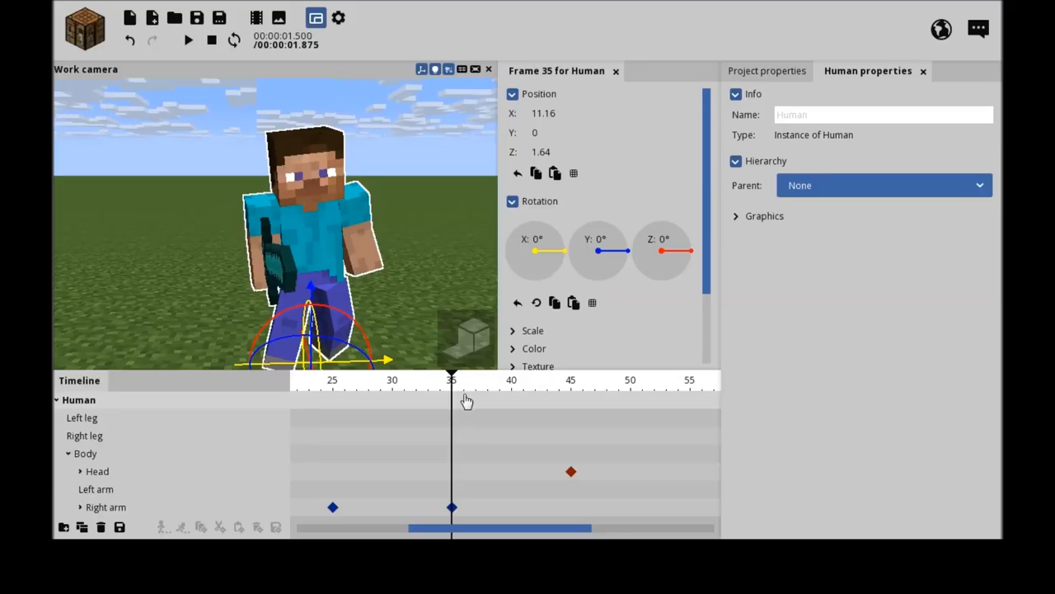
left_click(462, 388)
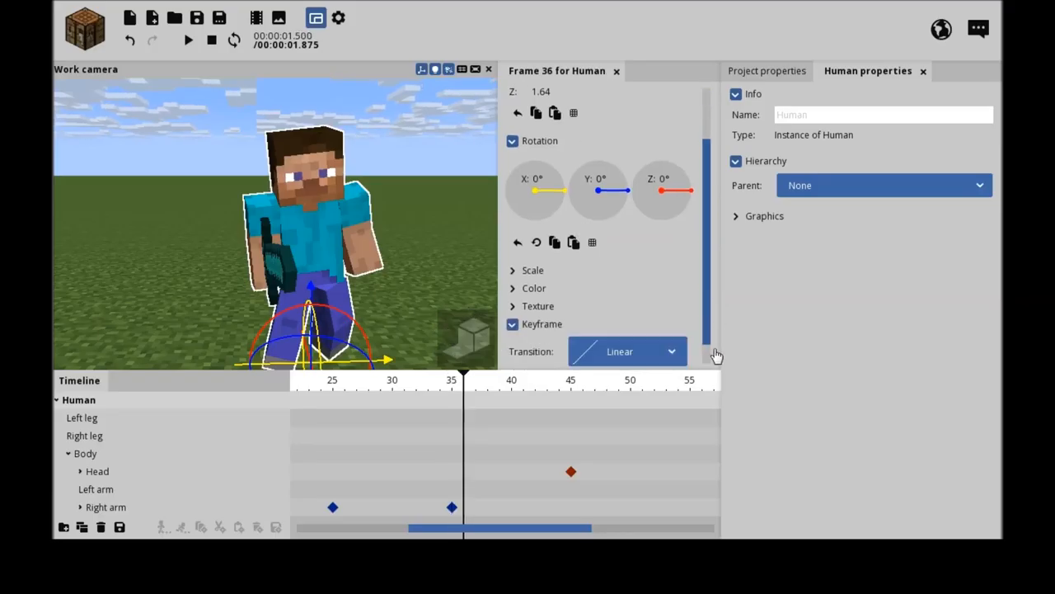
scroll("down", 3)
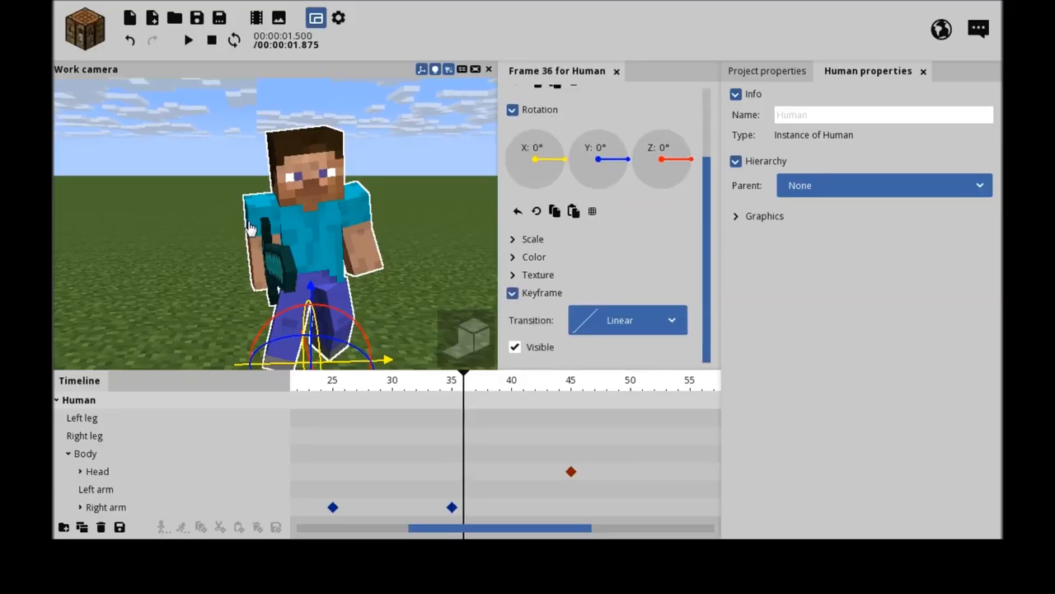
left_click(109, 506)
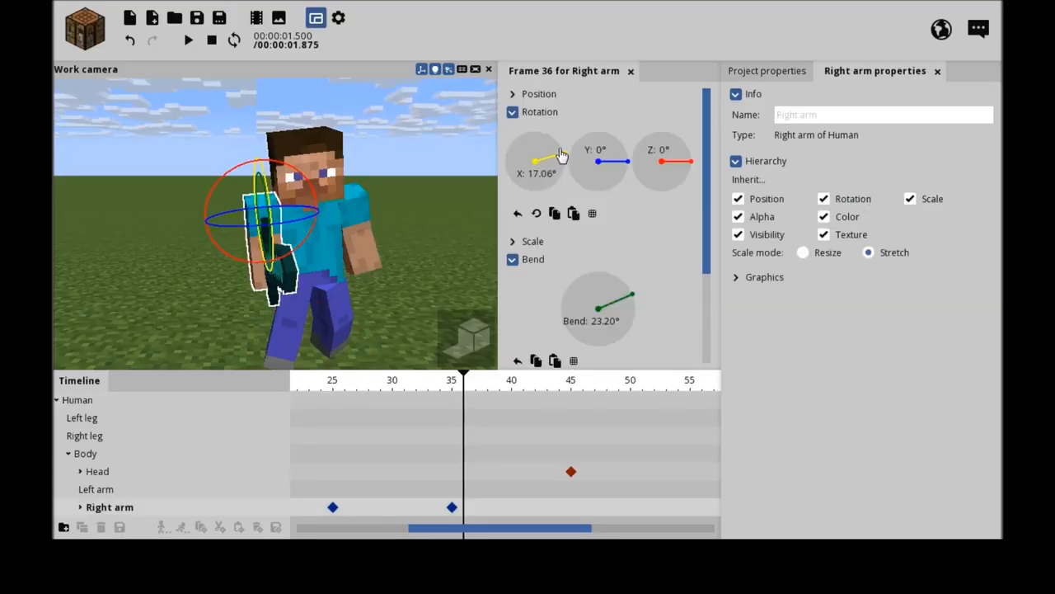
- Tilt the right arm to about 4.76° with a 31° bend, easing in and out
left_click_drag(534, 165, 536, 174)
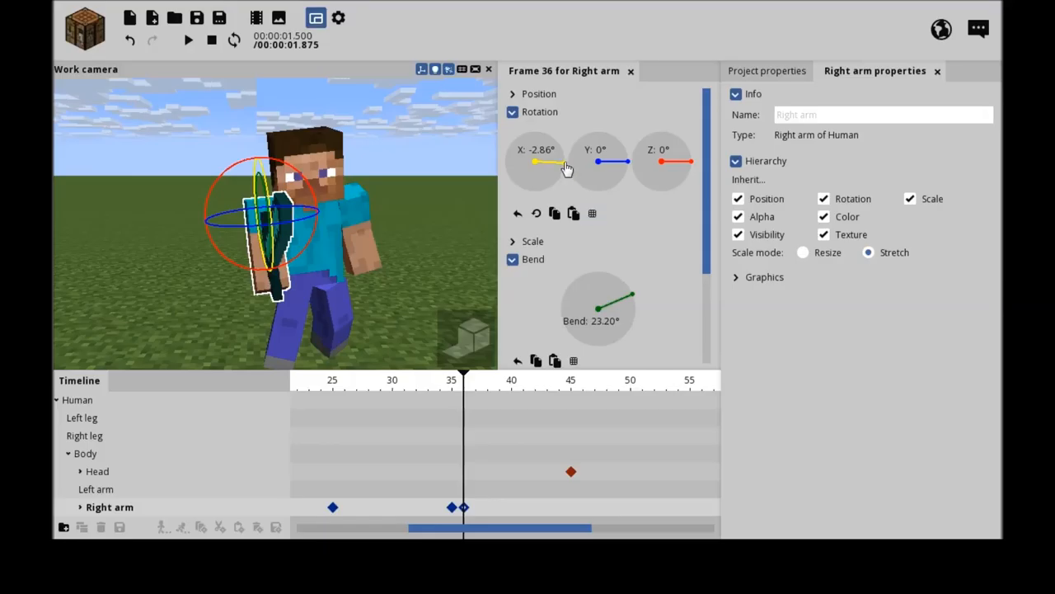
left_click_drag(548, 161, 569, 169)
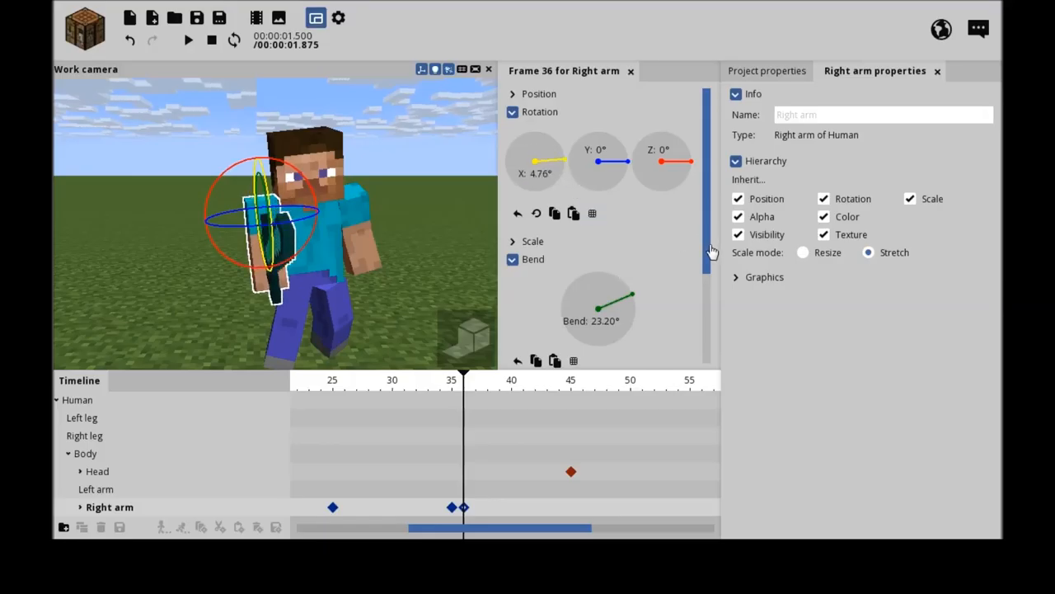
left_click_drag(615, 292, 631, 288)
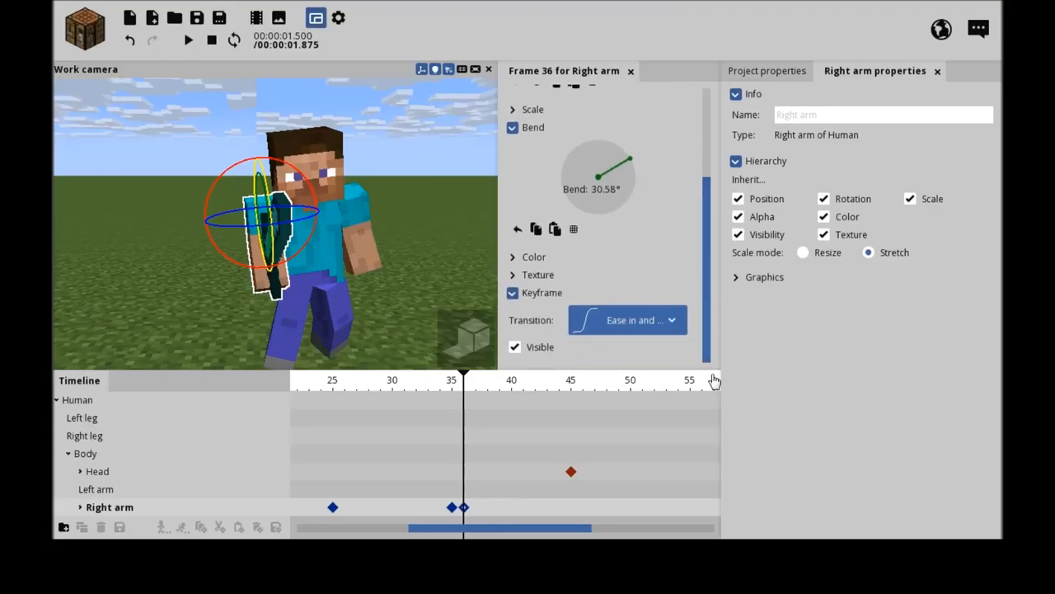
left_click(626, 320)
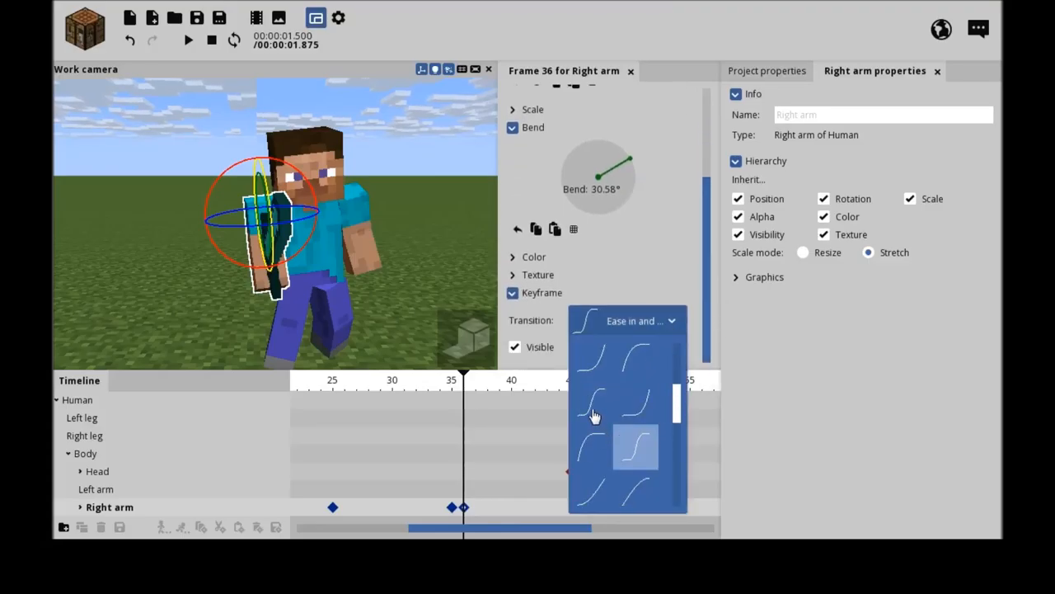
left_click(636, 448)
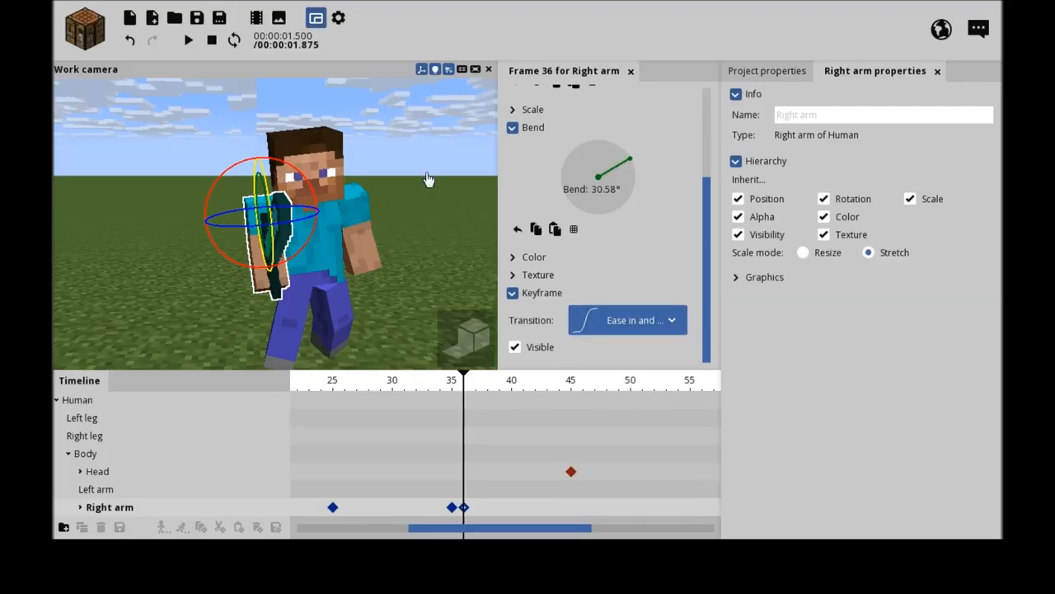
mouse_move(639, 367)
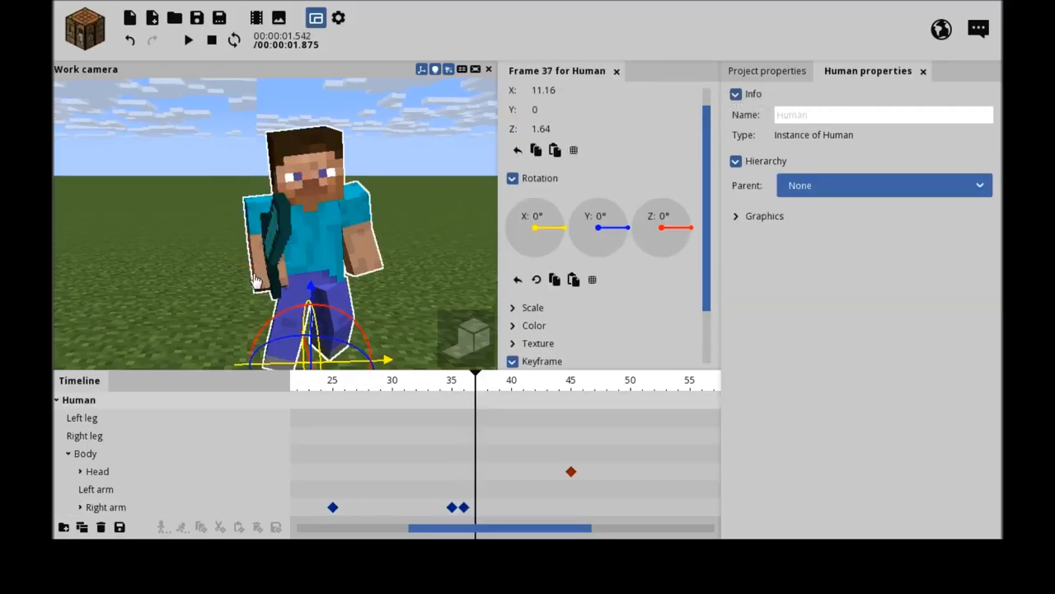
- Ease the frame-37 right-arm bend down to about 21° with an ease in and out transition
left_click(108, 506)
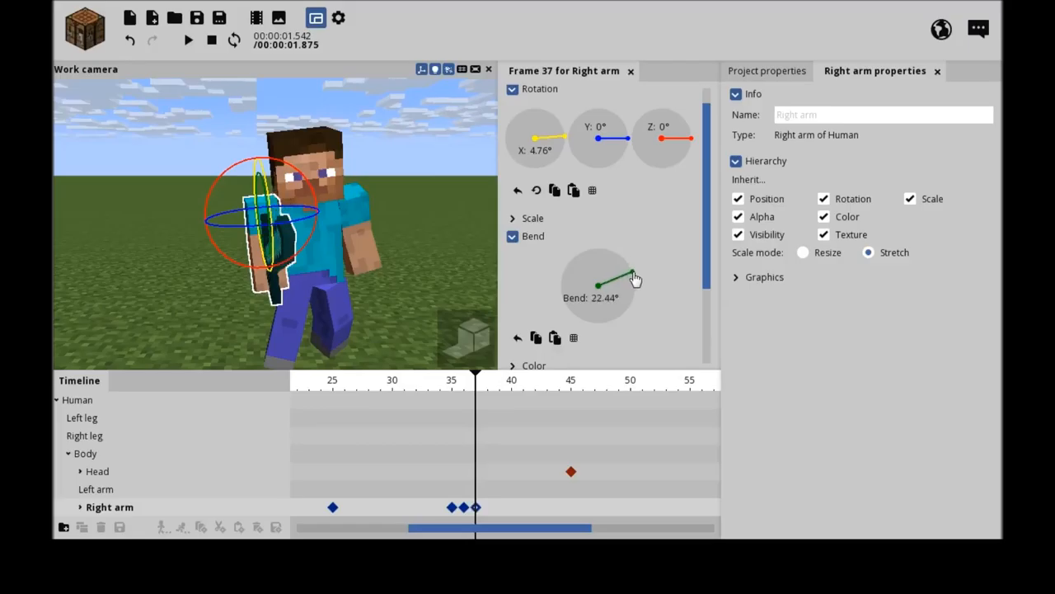
left_click_drag(604, 277, 627, 268)
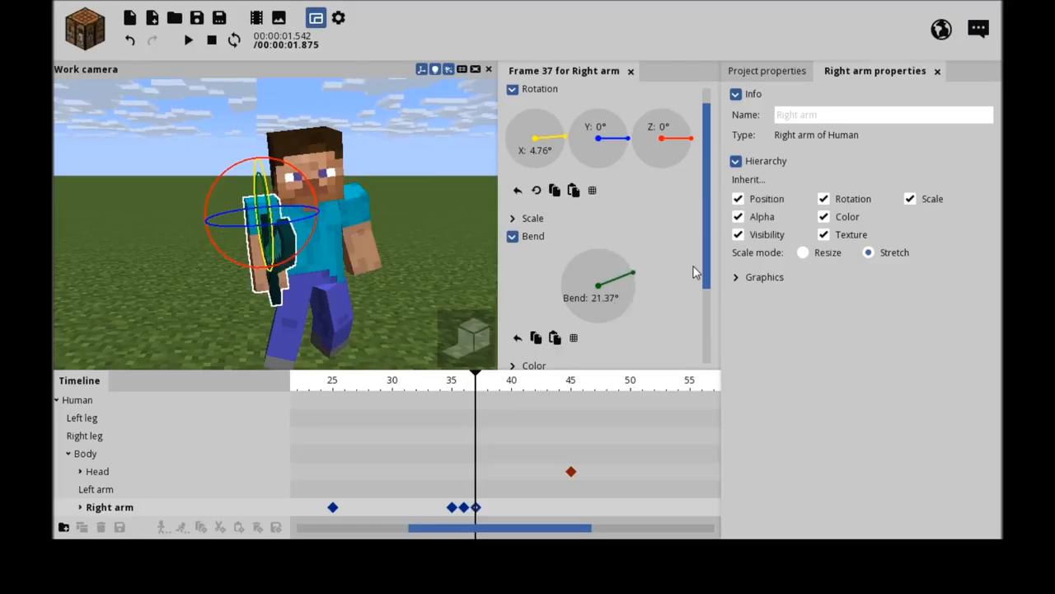
left_click(639, 339)
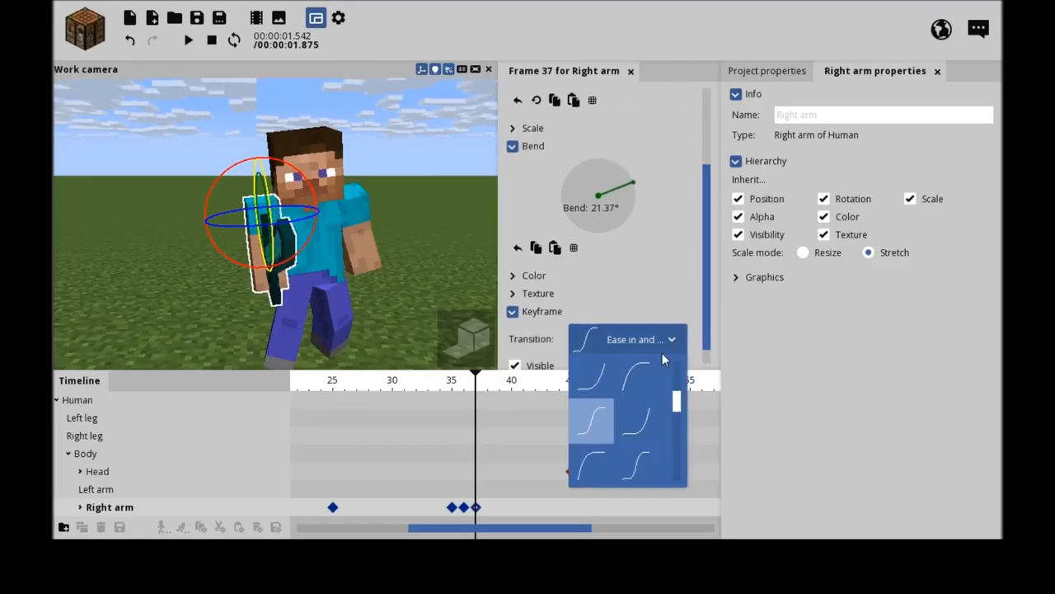
left_click(594, 421)
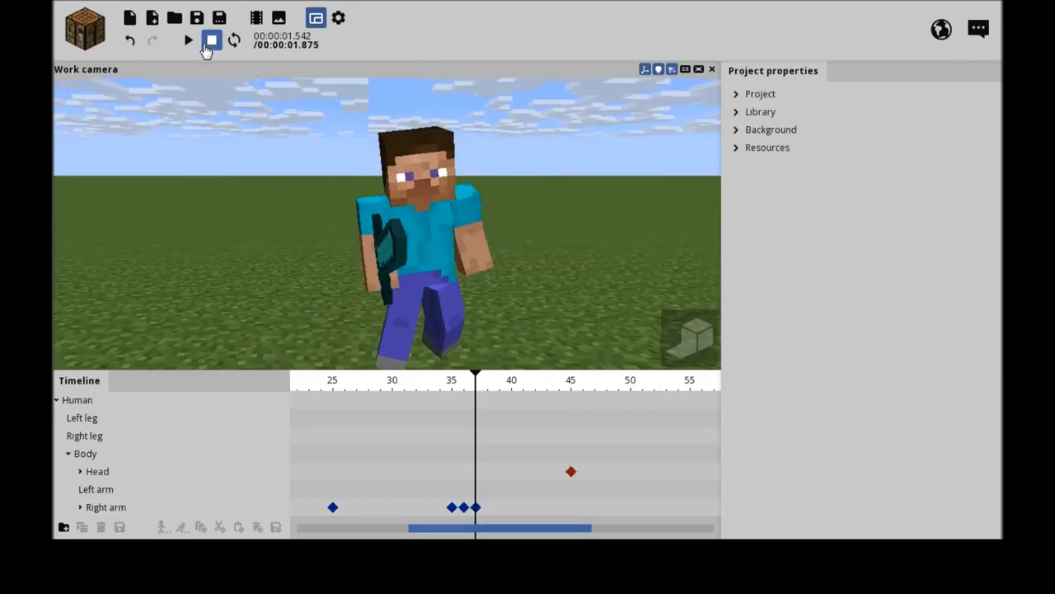
- Replay the swing with looping enabled, then pause and scrub to frame 50
left_click(188, 39)
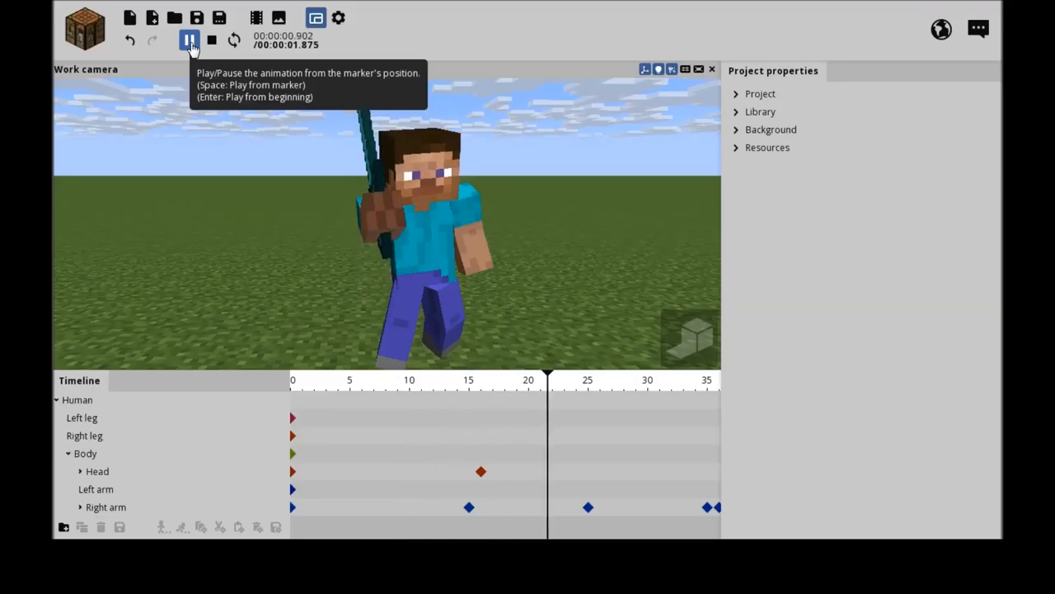
left_click(189, 39)
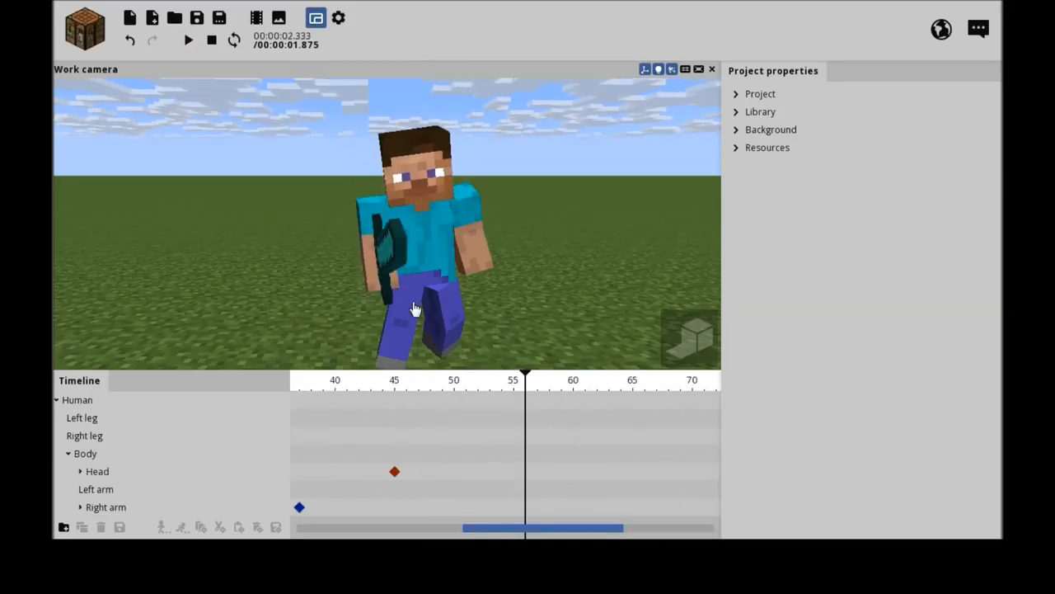
left_click(212, 40)
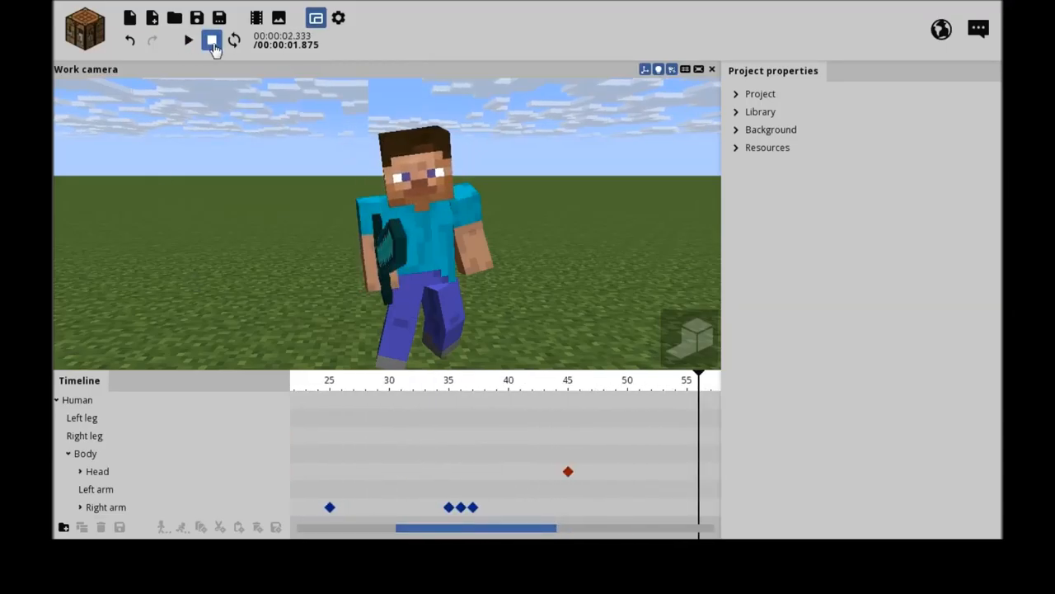
left_click(188, 39)
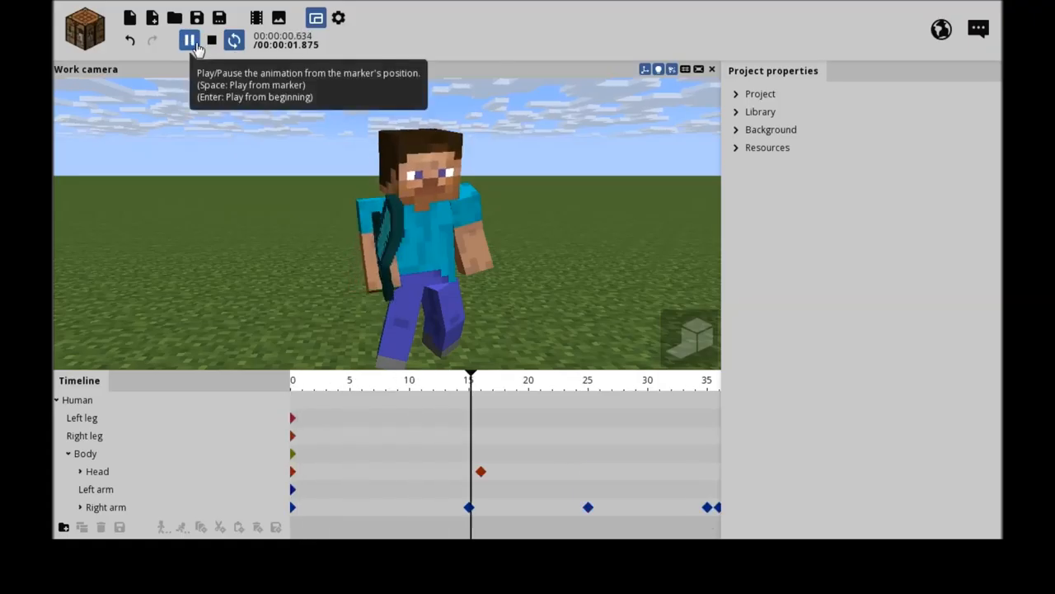
left_click(189, 40)
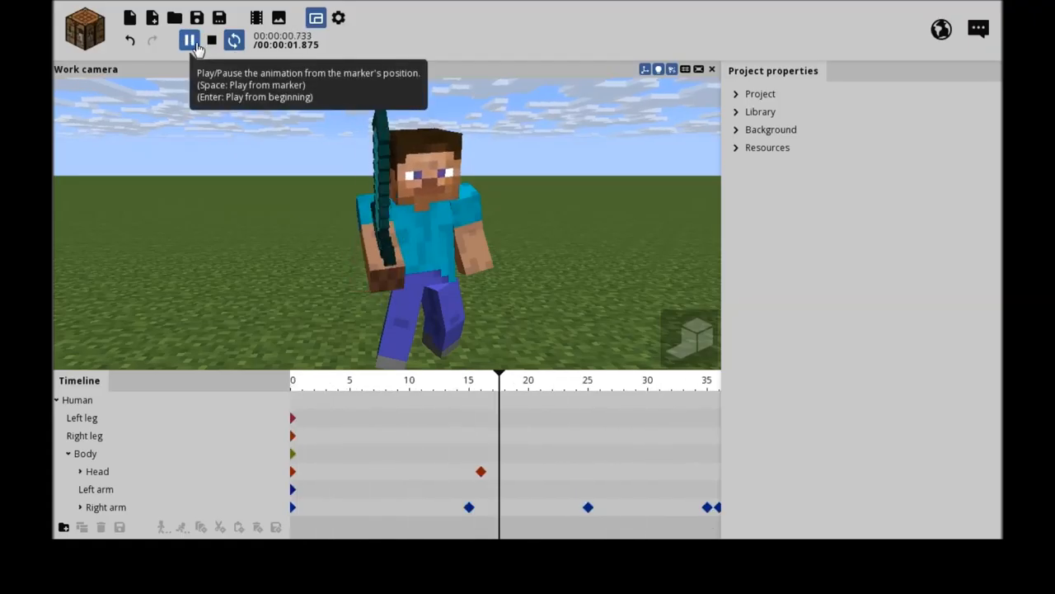
left_click(188, 41)
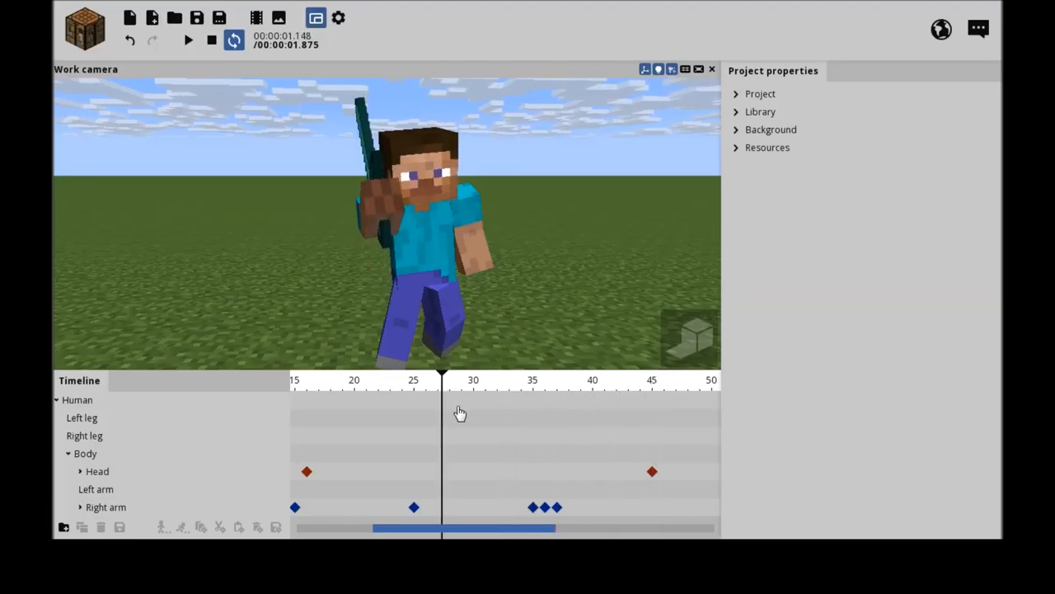
left_click(414, 391)
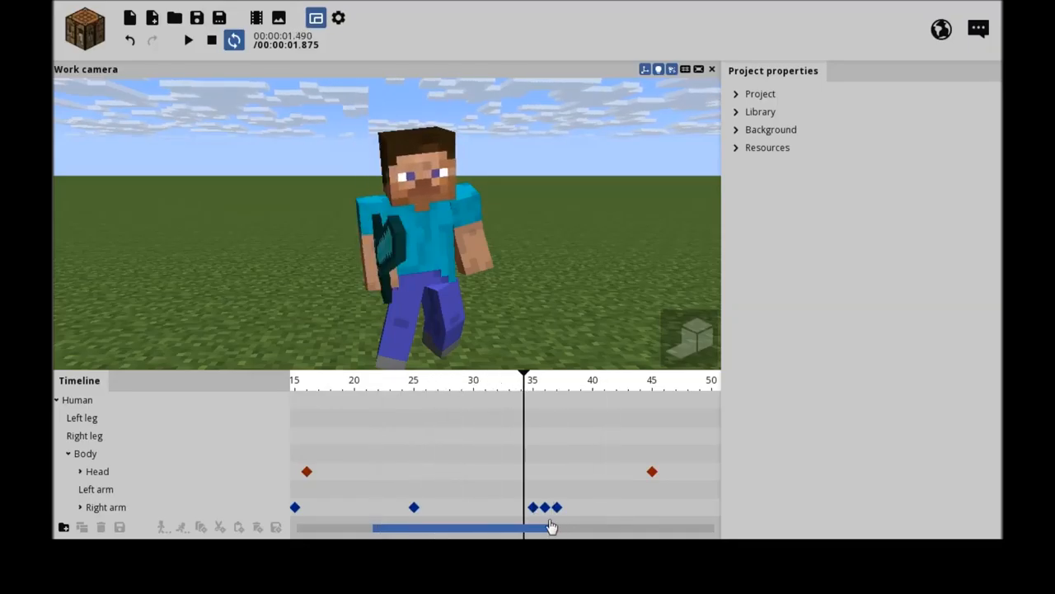
left_click_drag(551, 528, 711, 532)
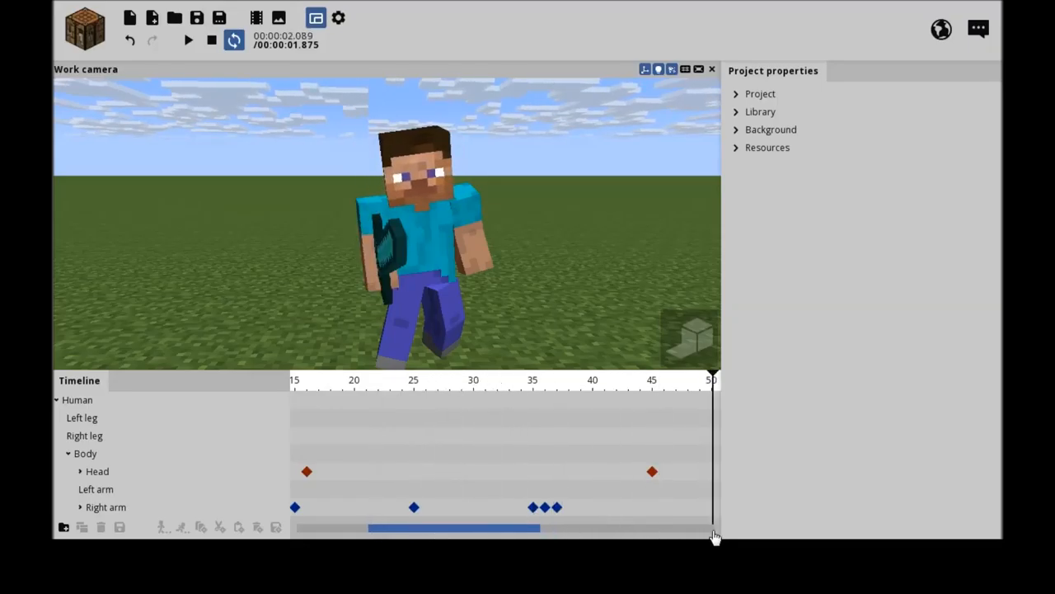